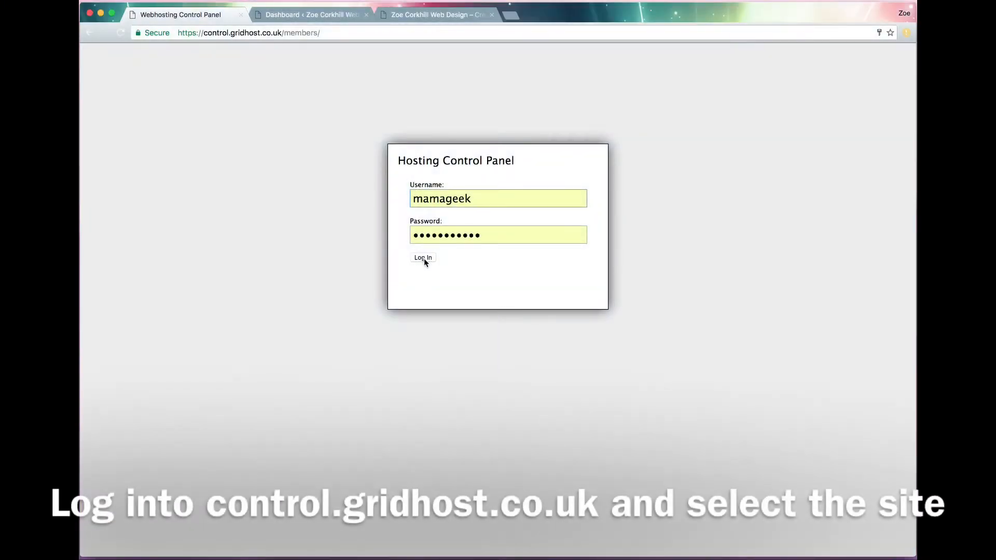
Log into control.gridhost.co.uk and bring up the hosted websites carousel.
click(422, 257)
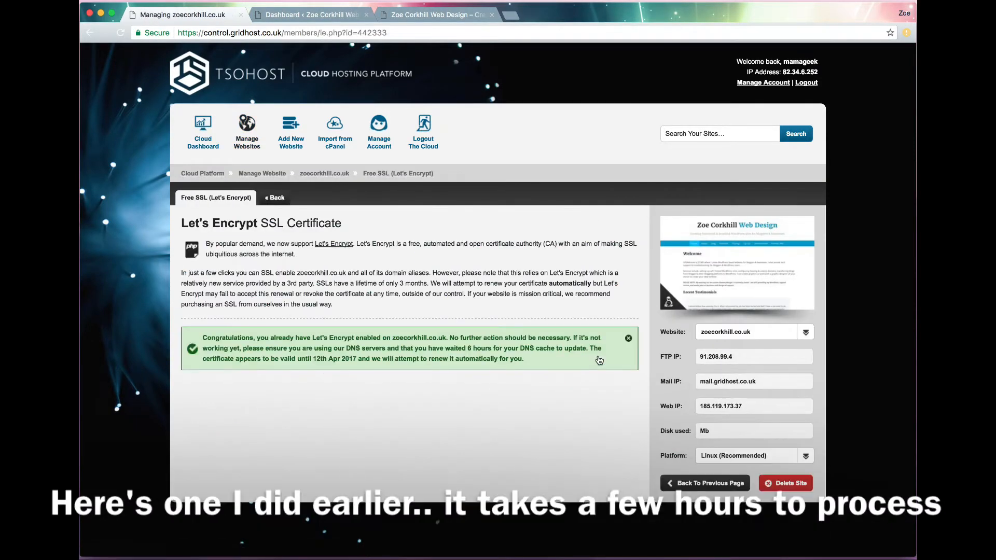
mouse_move(299, 354)
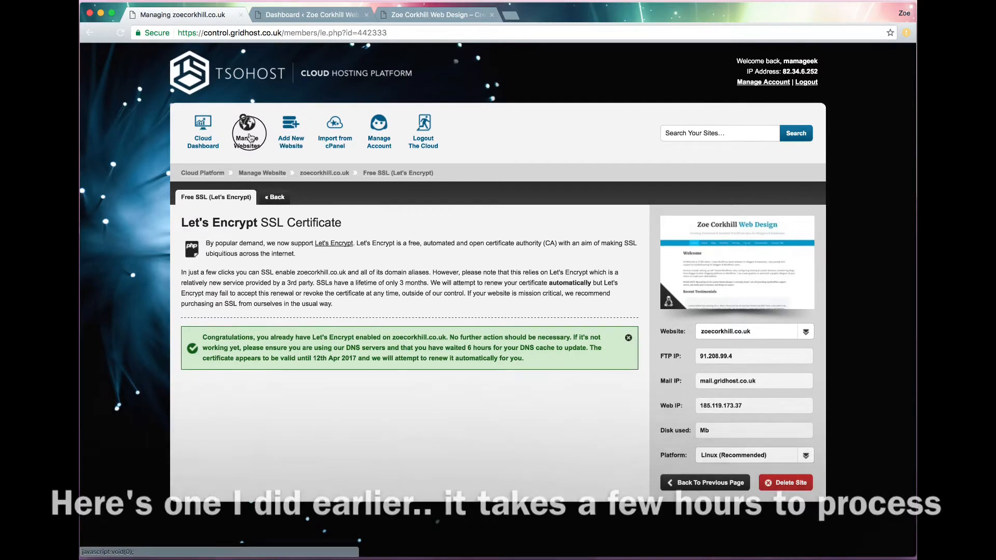
click(246, 130)
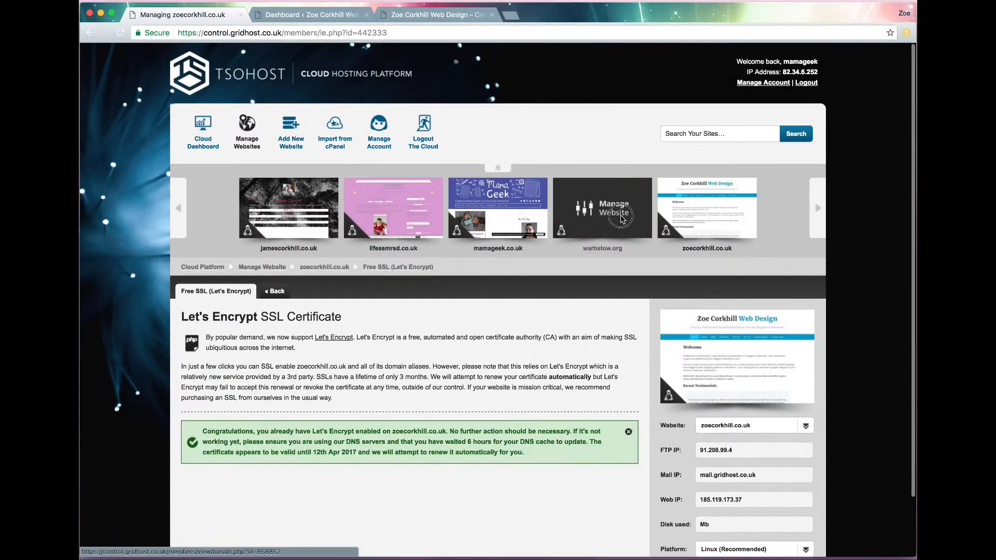
Run warbstow.org's Let's Encrypt domain check, with all four domains reporting OK.
click(602, 208)
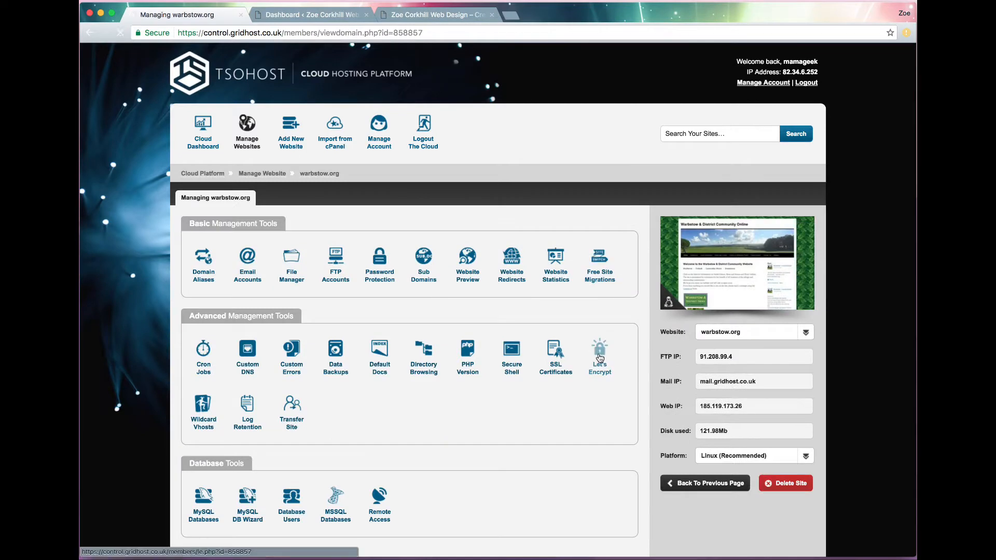
click(597, 349)
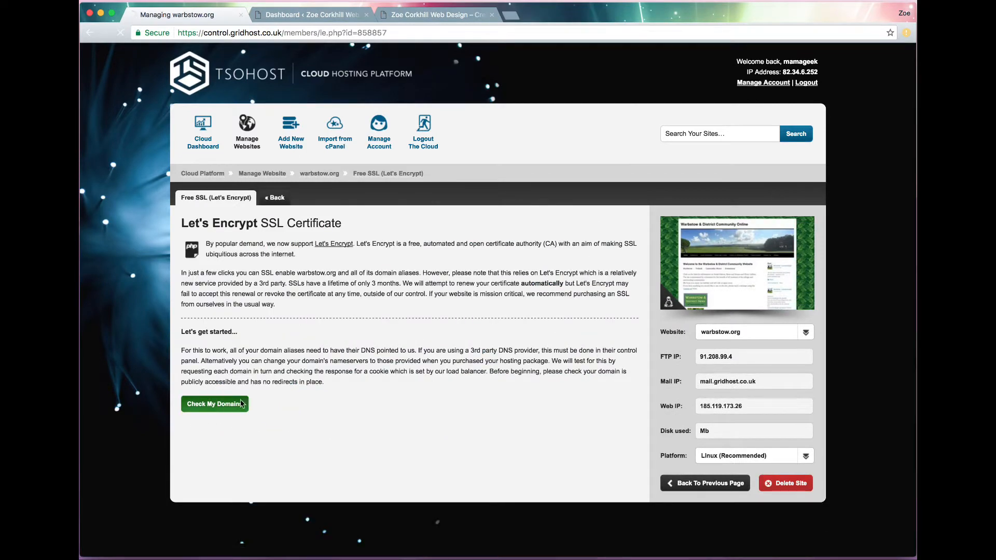
click(214, 404)
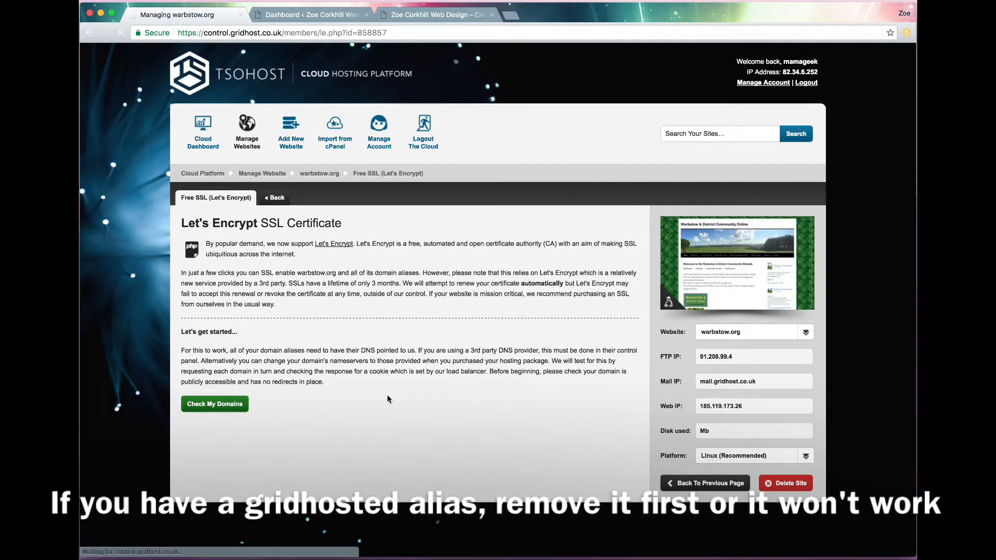
click(214, 404)
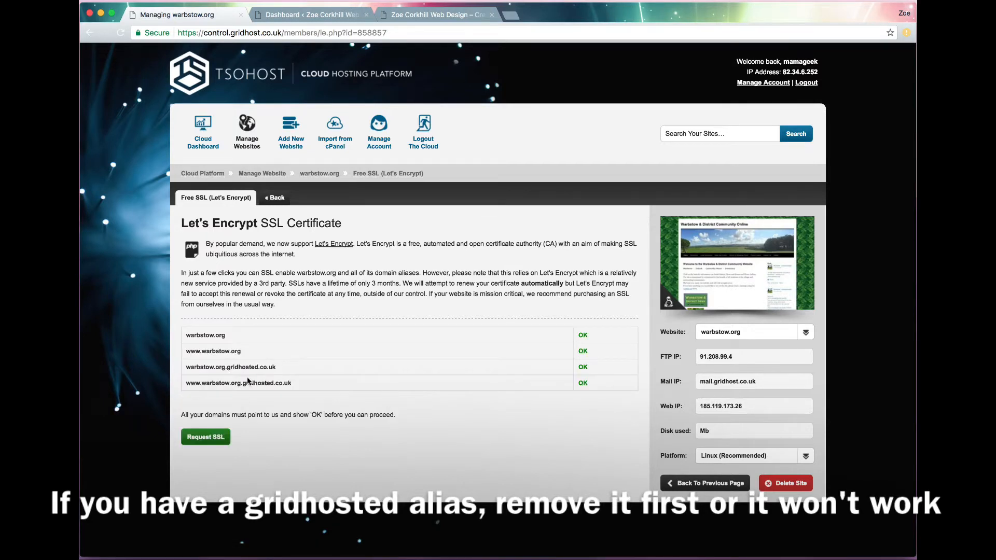
mouse_move(261, 176)
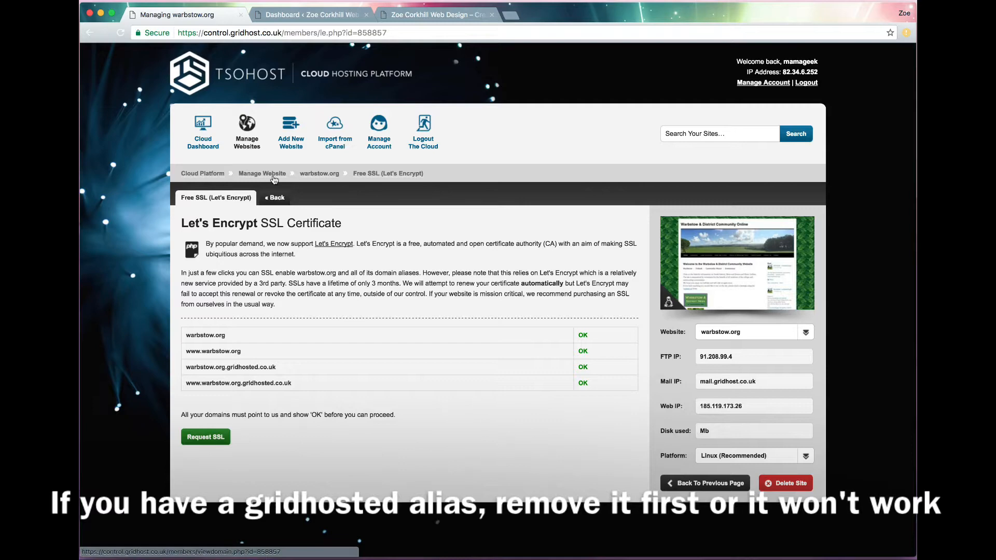
click(319, 172)
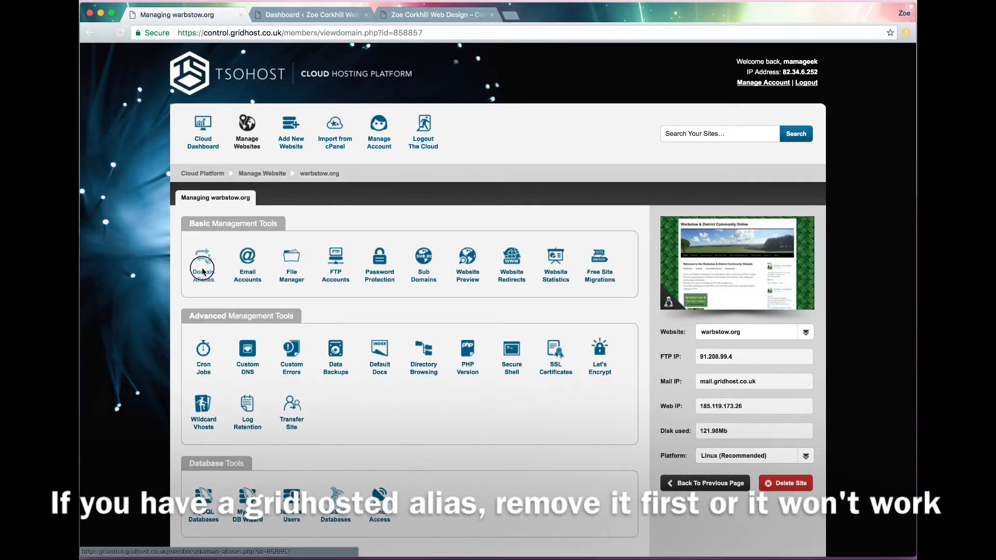
click(203, 263)
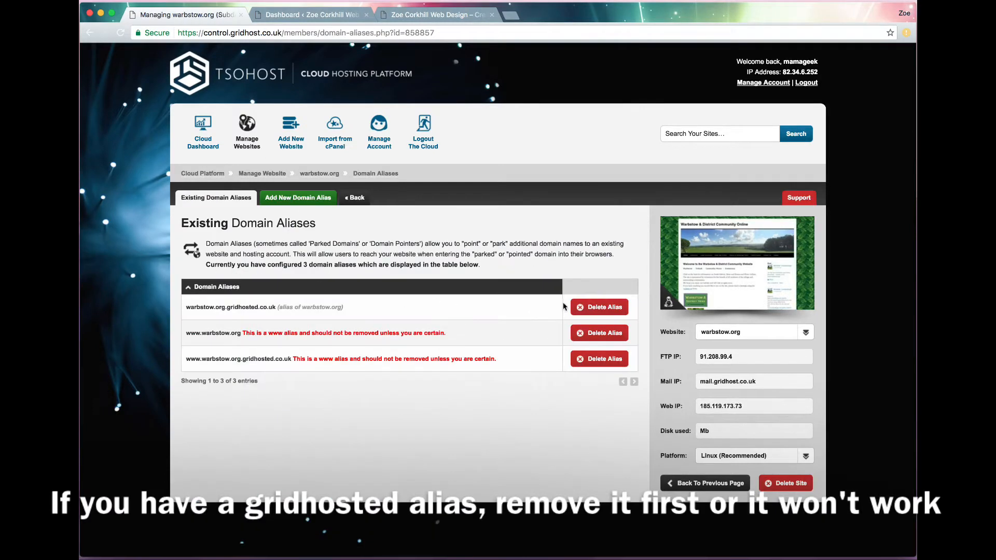
mouse_move(597, 307)
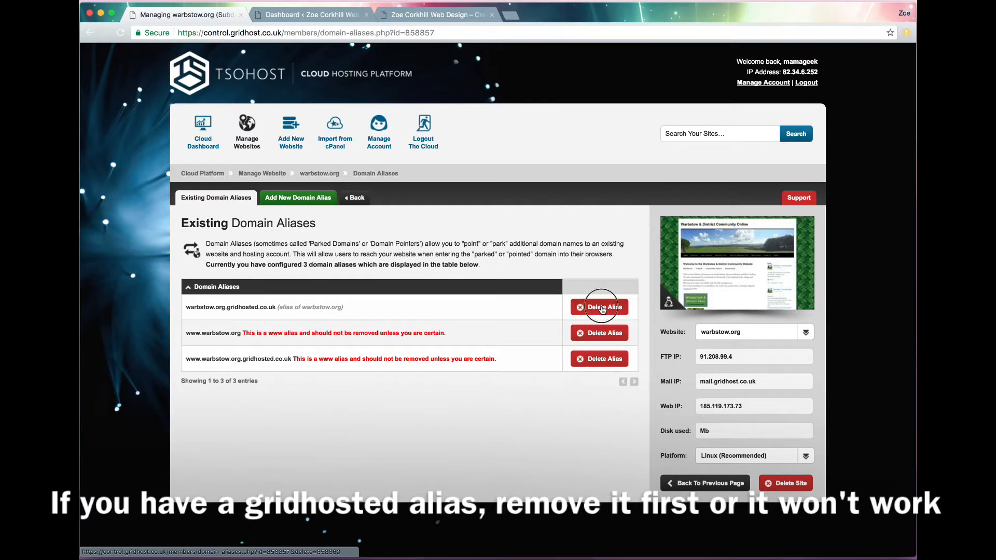
click(598, 306)
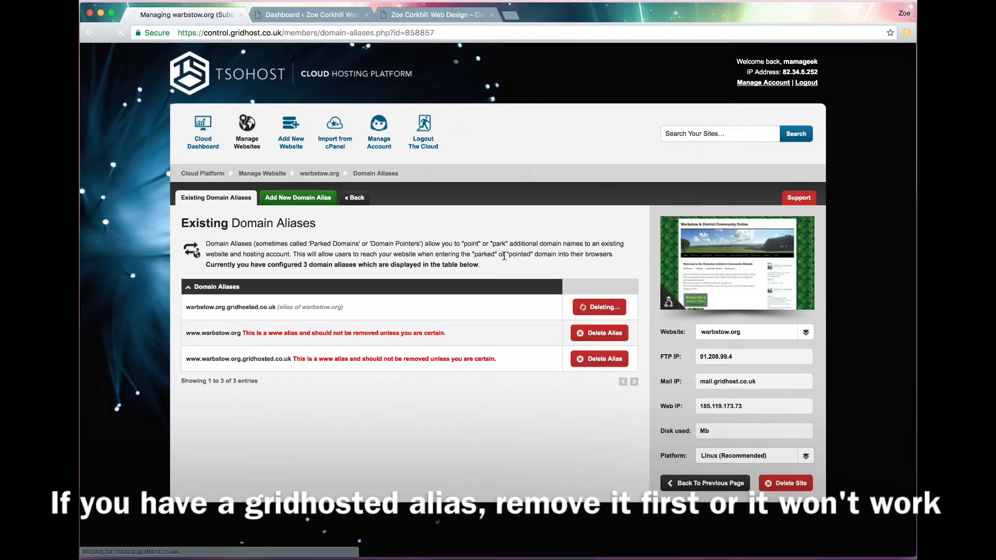
click(597, 307)
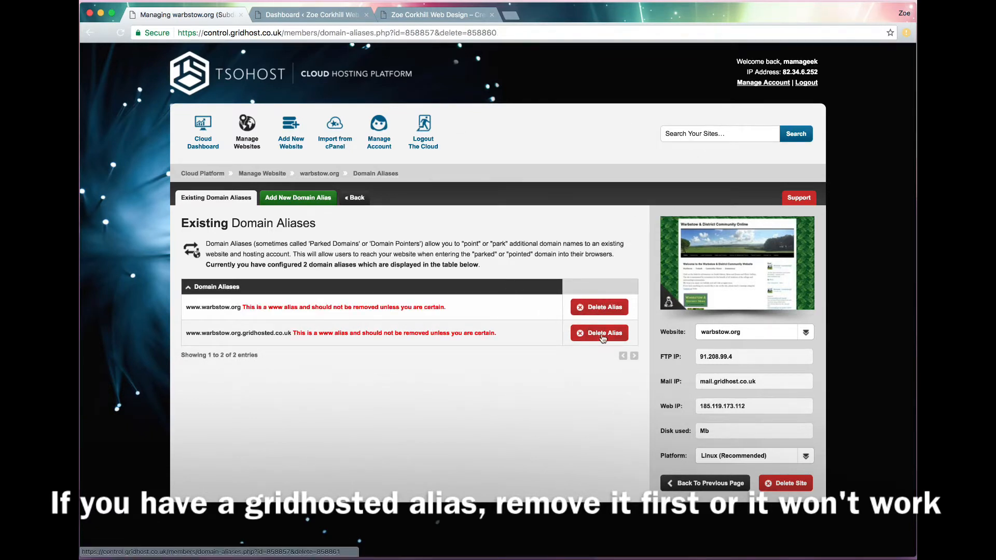
click(598, 332)
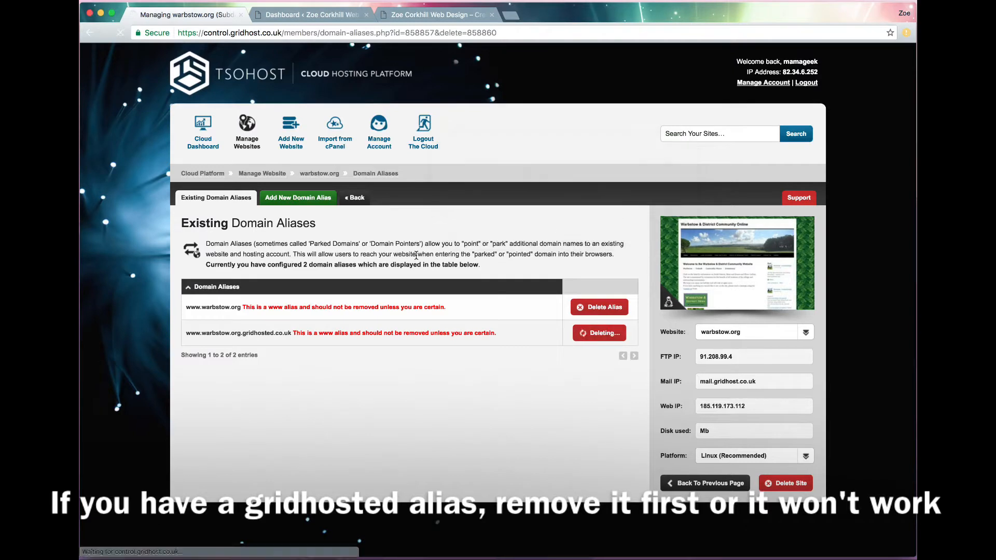
click(597, 332)
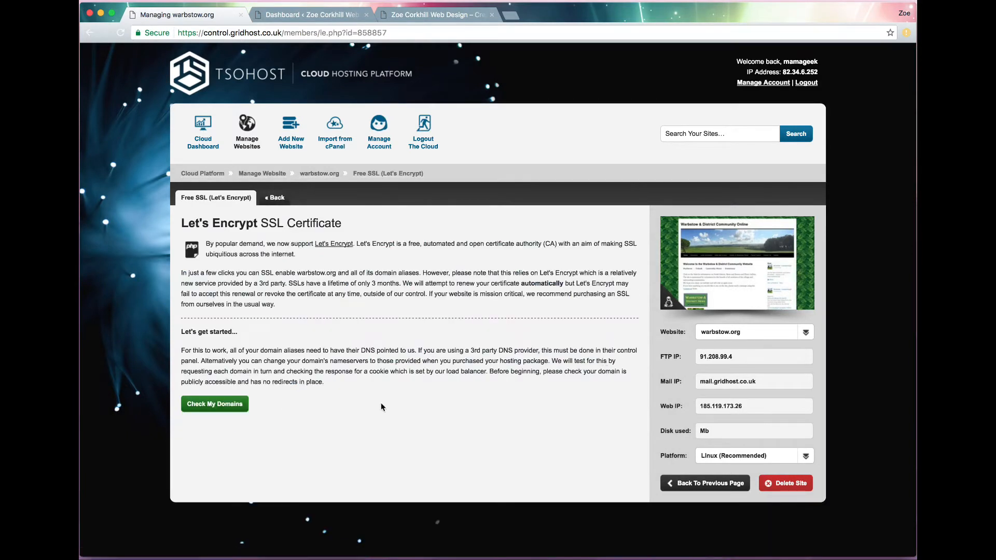
Recheck warbstow.org's two domains and request the Let's Encrypt SSL certificate.
click(214, 404)
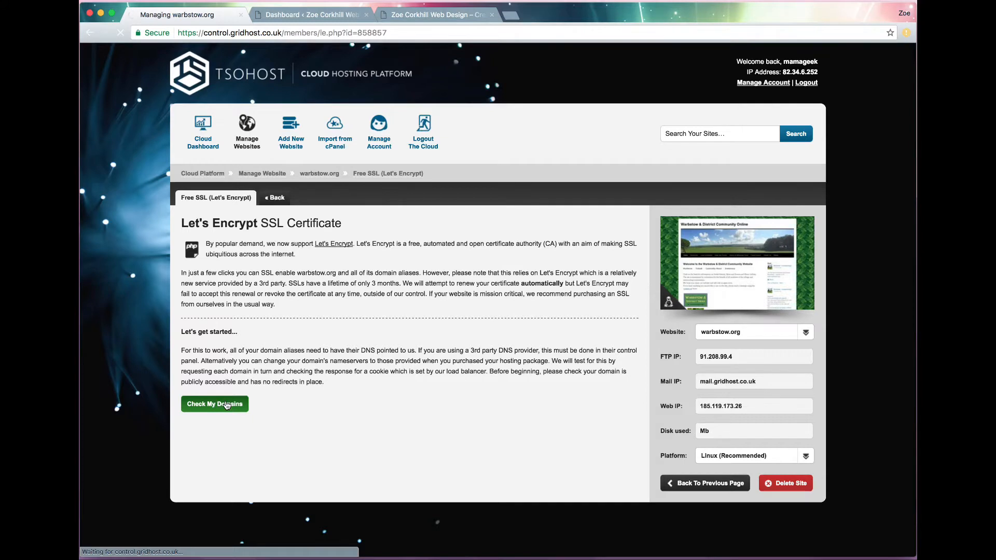
click(214, 403)
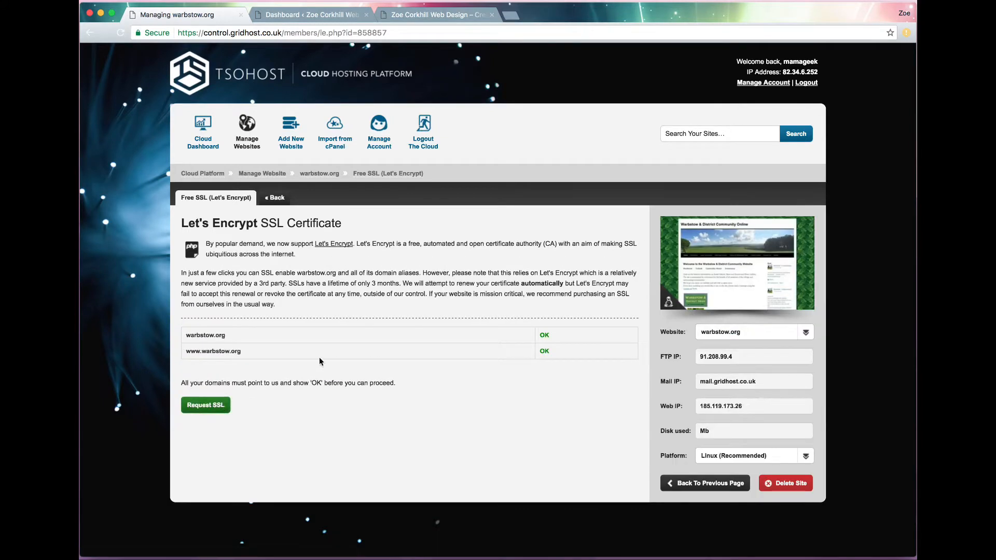
click(204, 404)
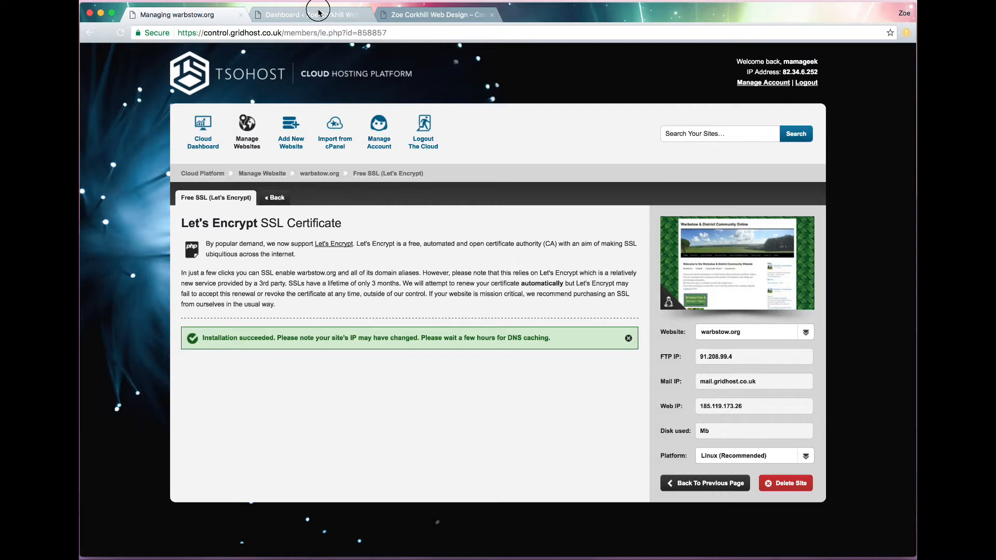
Search for 'force h', then install and activate the WordPress Force HTTPS plugin.
click(311, 15)
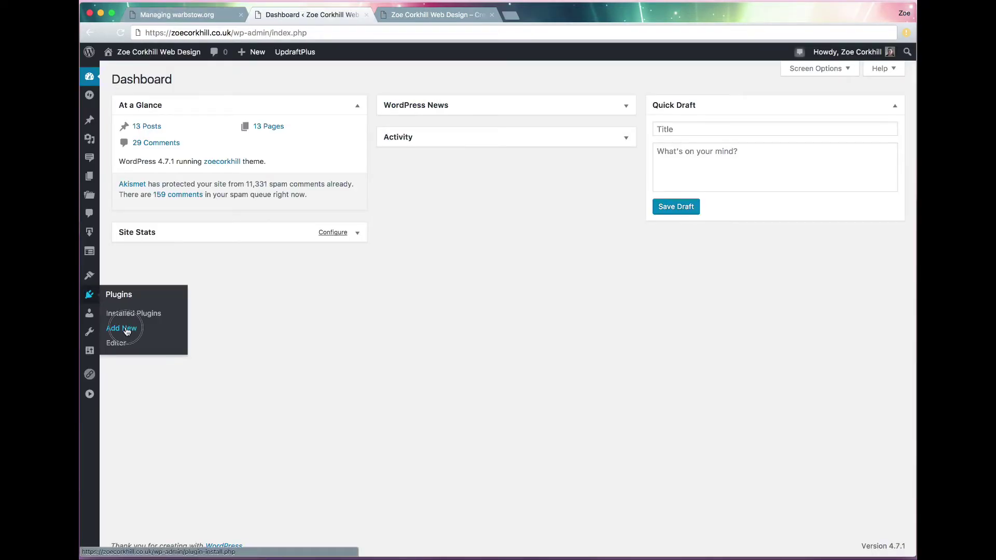
click(122, 327)
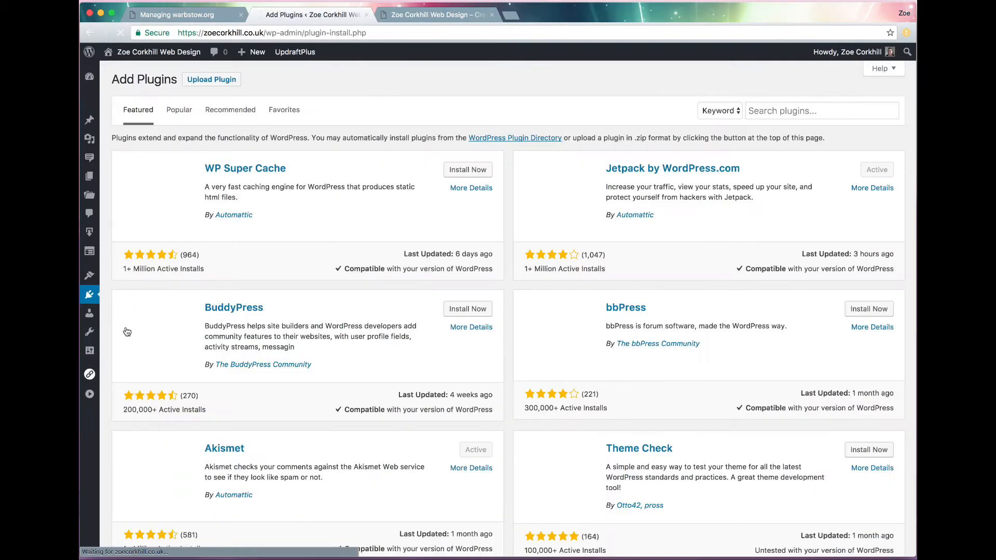
text(wordpress)
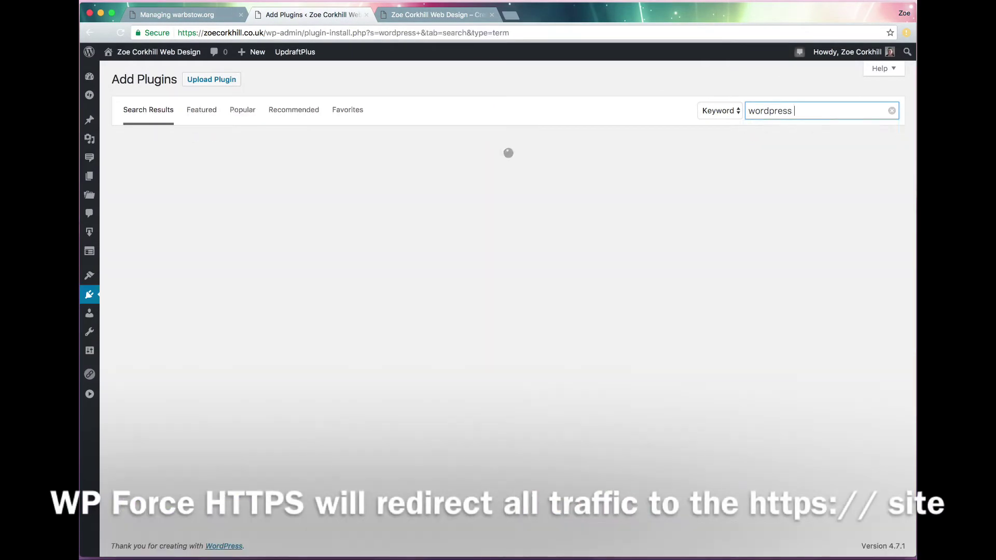
text(force https)
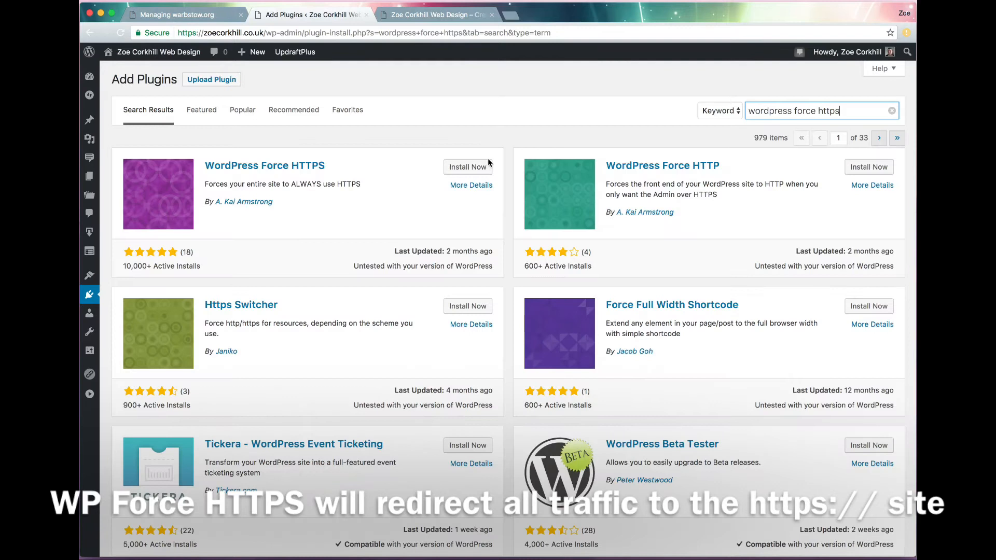
click(467, 166)
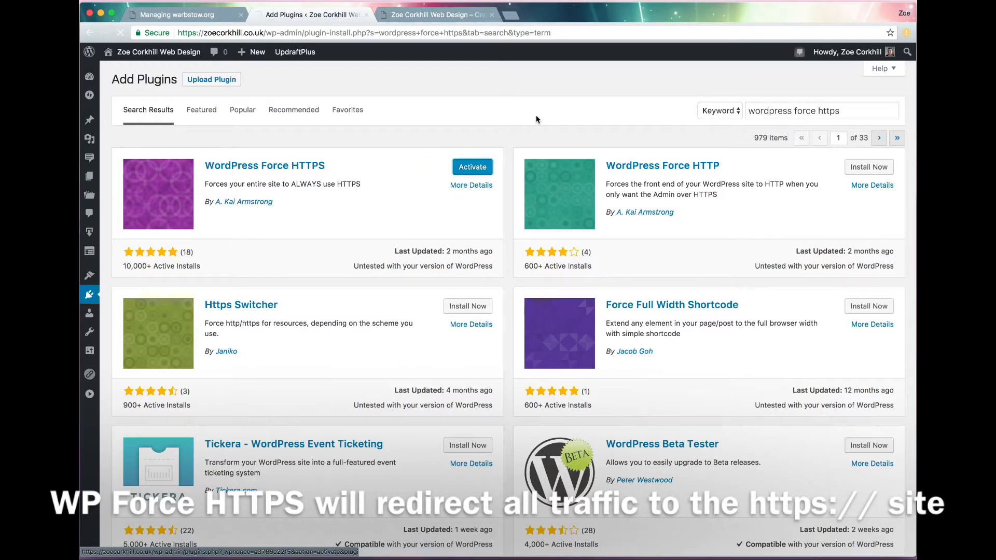
click(471, 166)
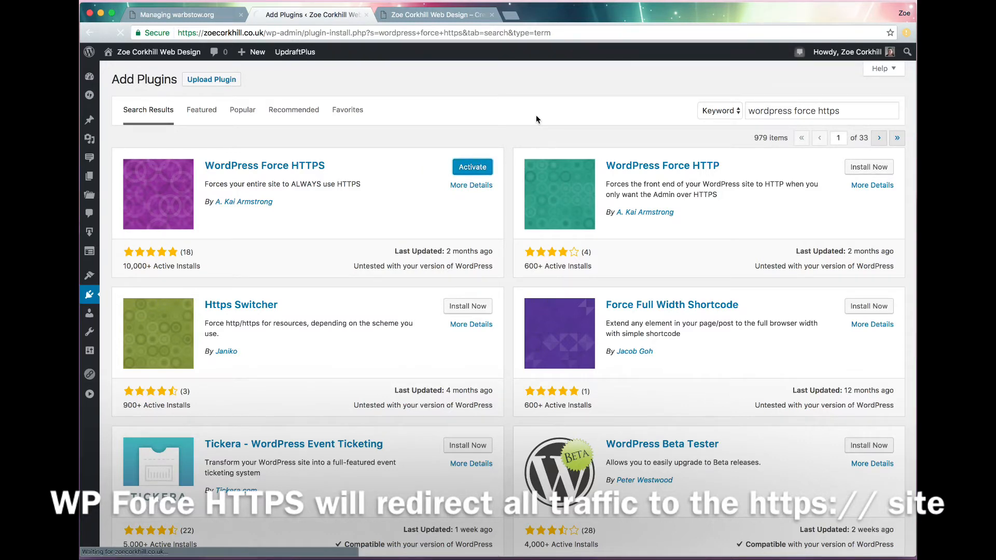
click(472, 167)
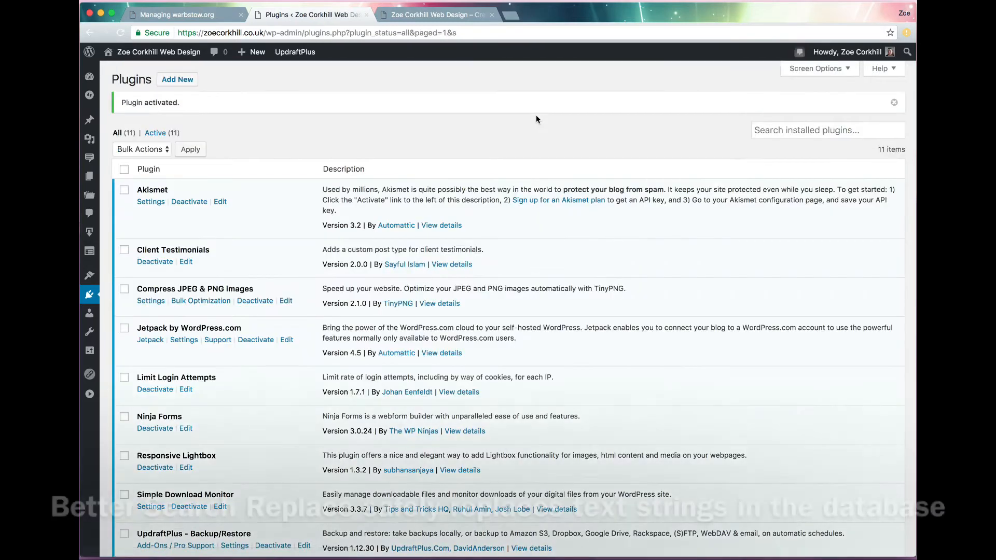
Find Better Search Replace in the plugin directory, install it and activate it.
click(826, 129)
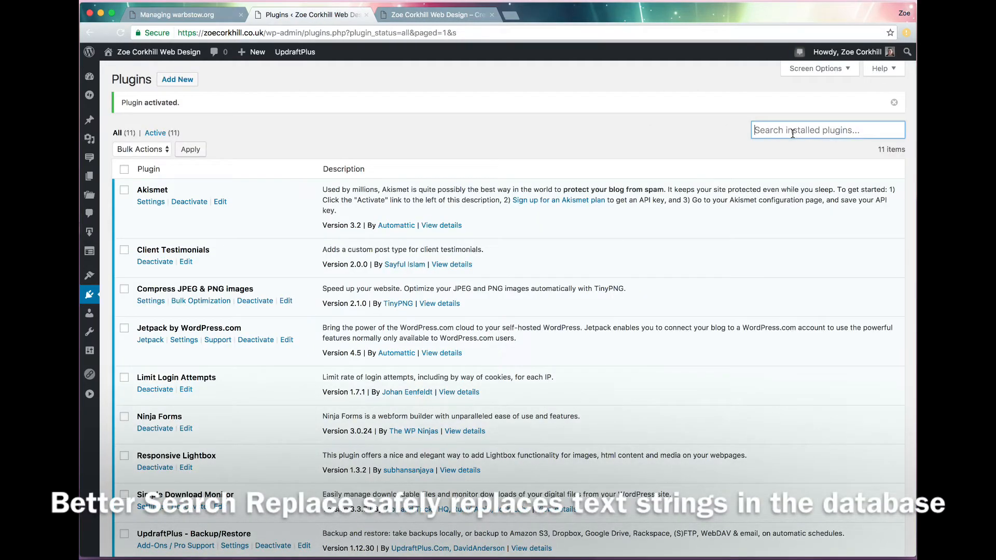
text(better search replace)
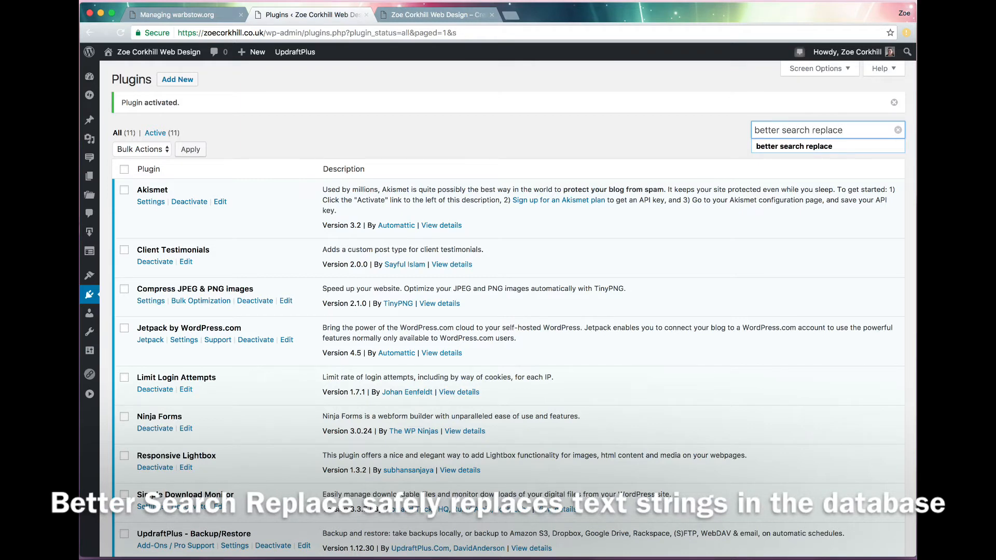
key(Return)
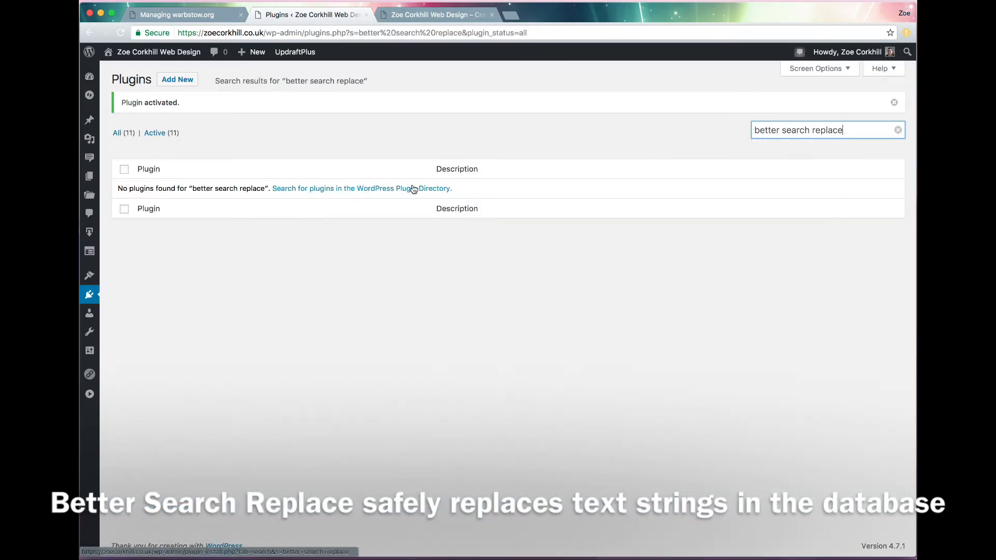
click(362, 187)
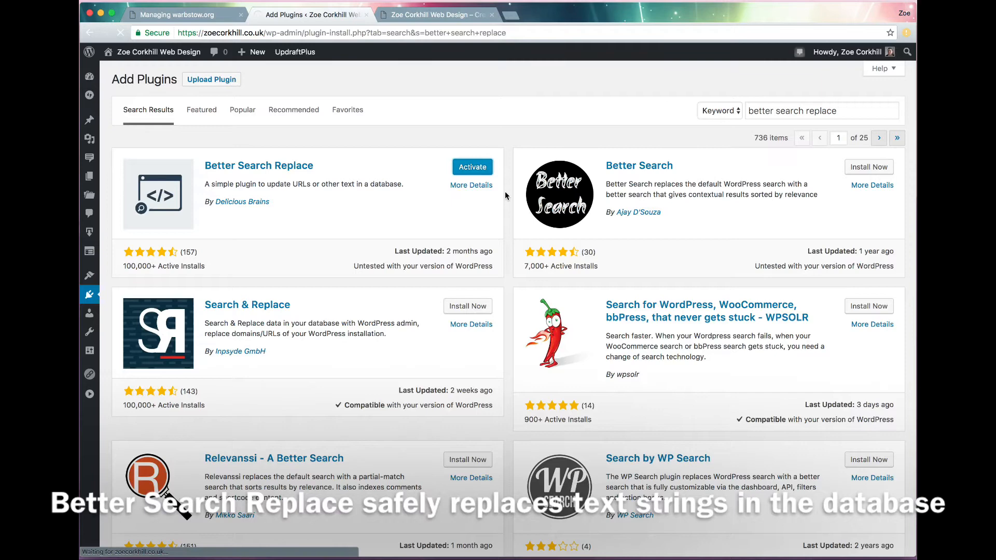
click(472, 166)
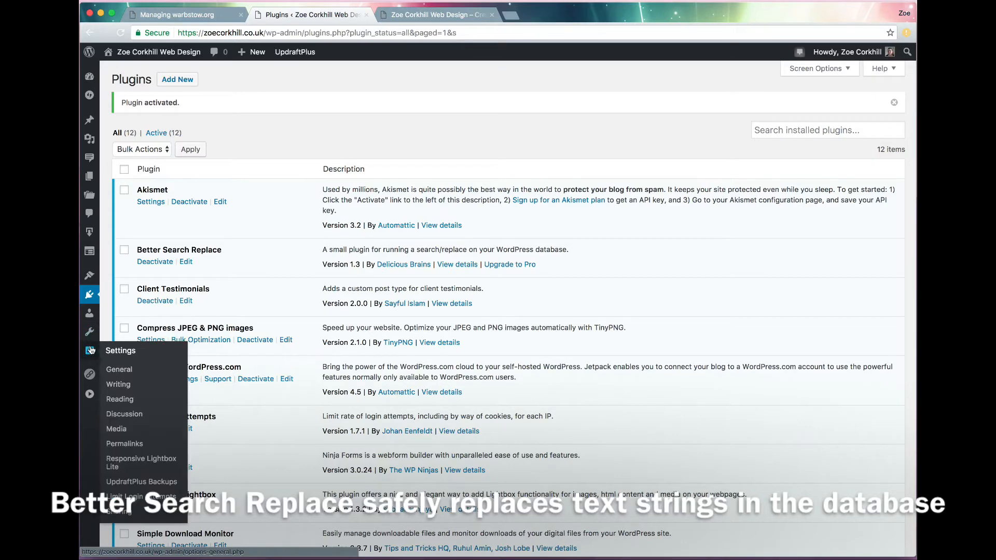
Run a database-only UpdraftPlus backup, then open Tools > Better Search Replace.
click(141, 482)
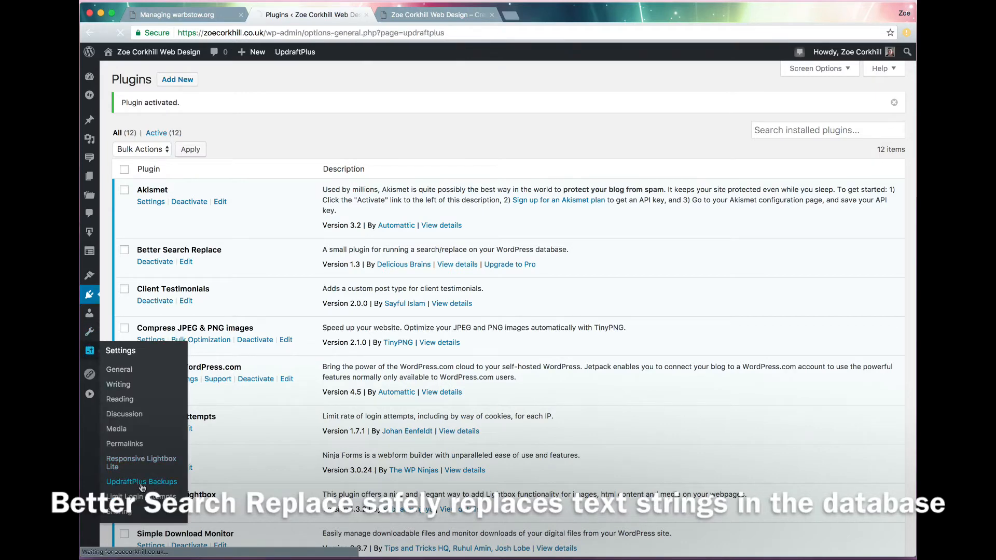
click(141, 481)
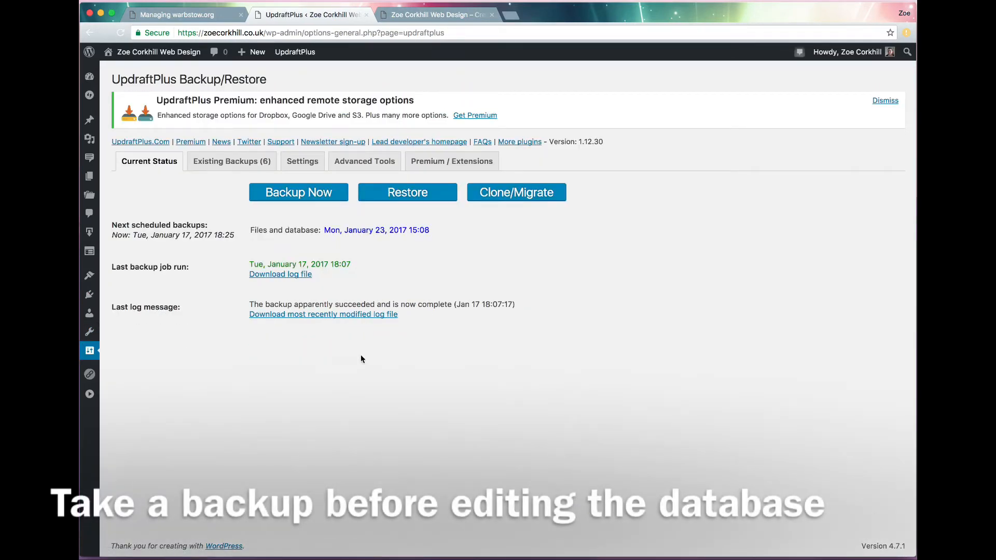
click(298, 192)
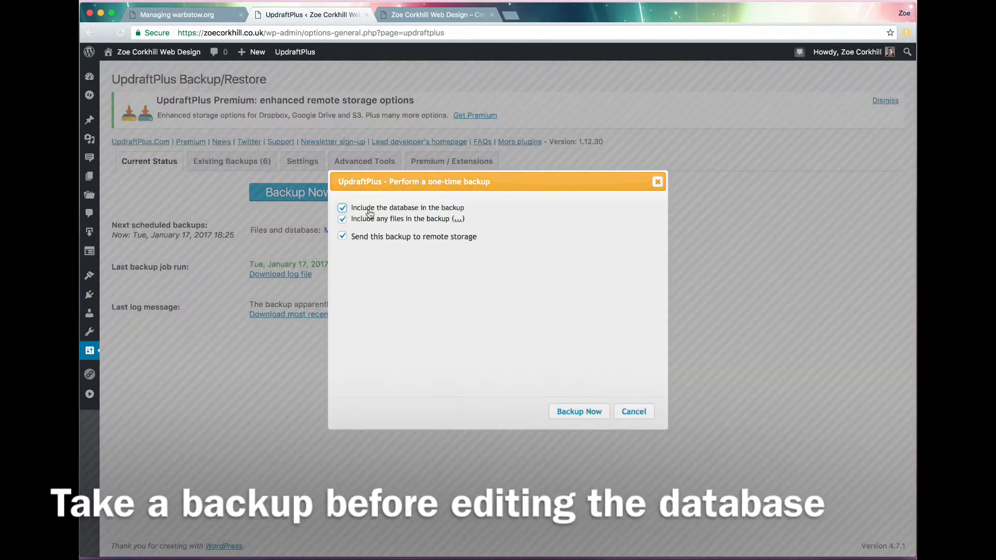
click(342, 218)
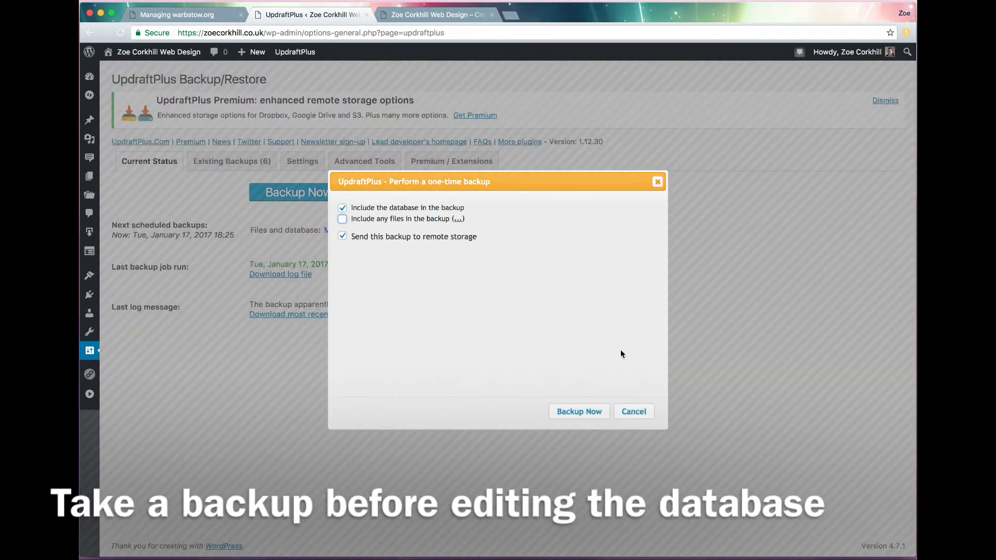
click(577, 411)
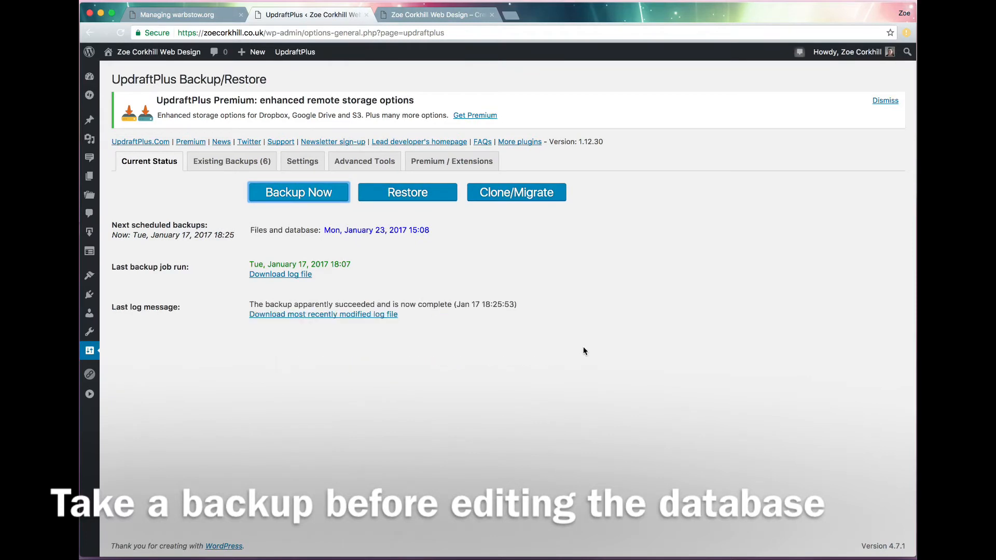
mouse_move(203, 335)
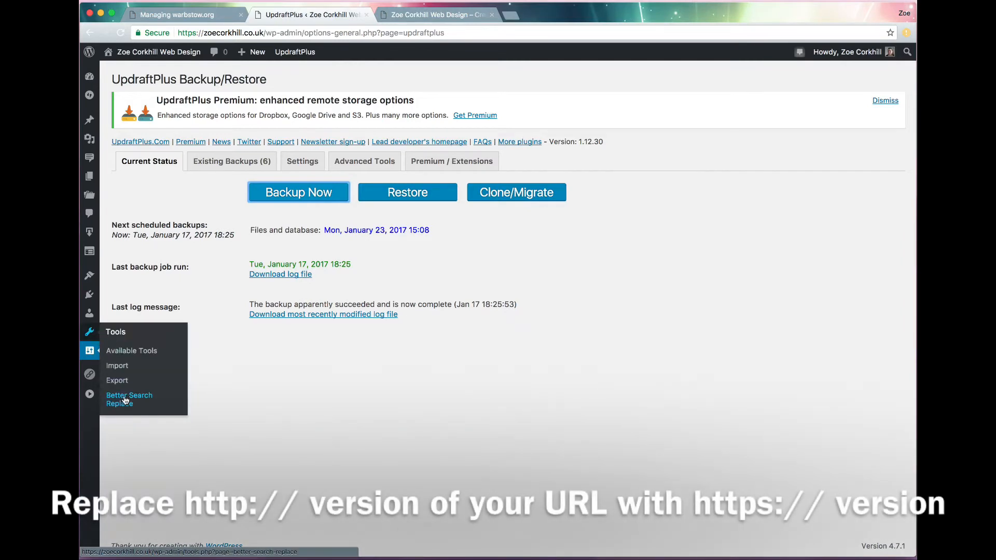
click(129, 394)
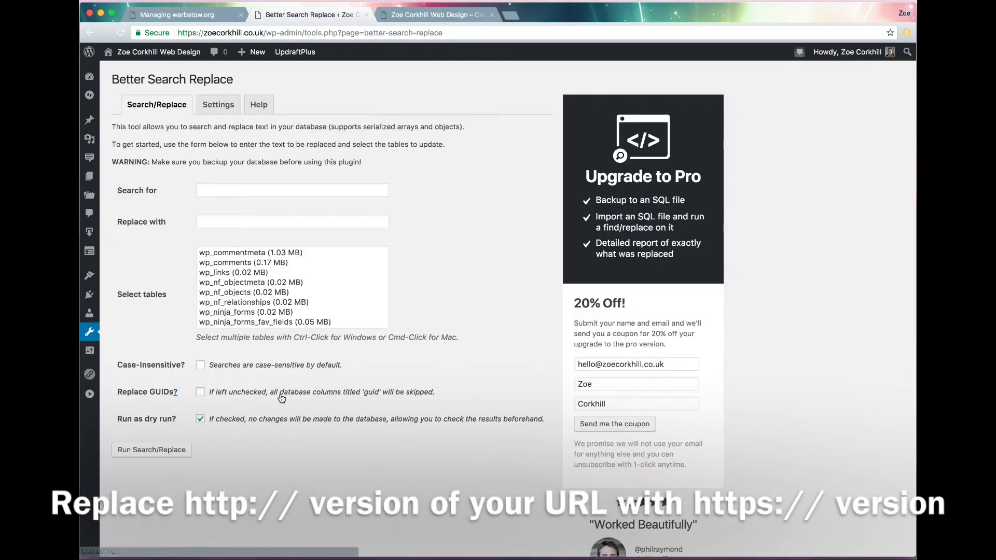
scroll(down, 3)
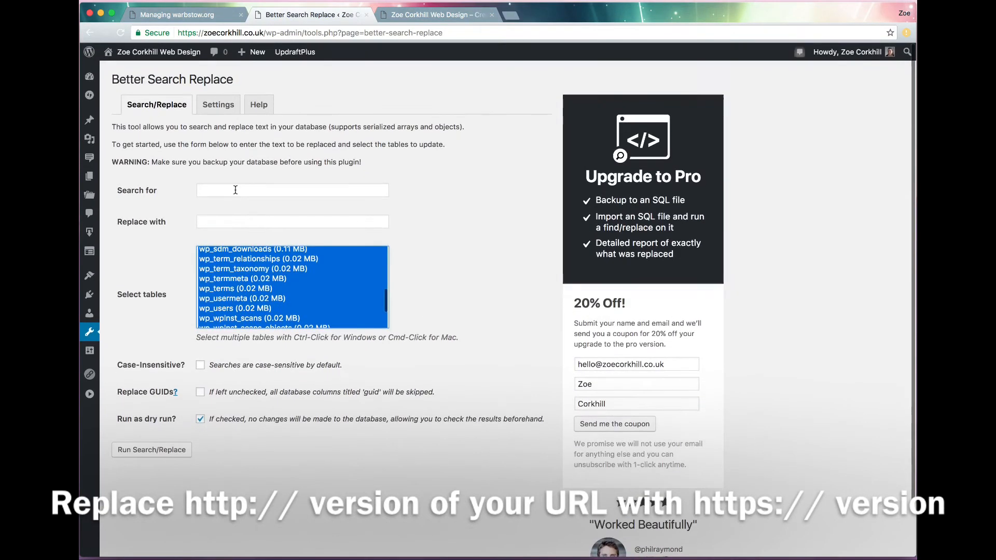
text(http://zoecor)
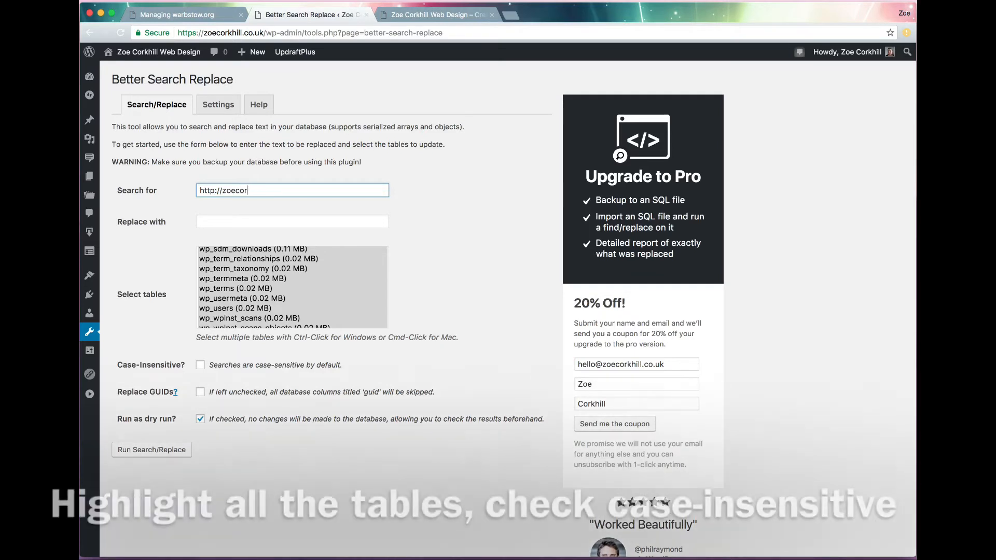
text(khill.)
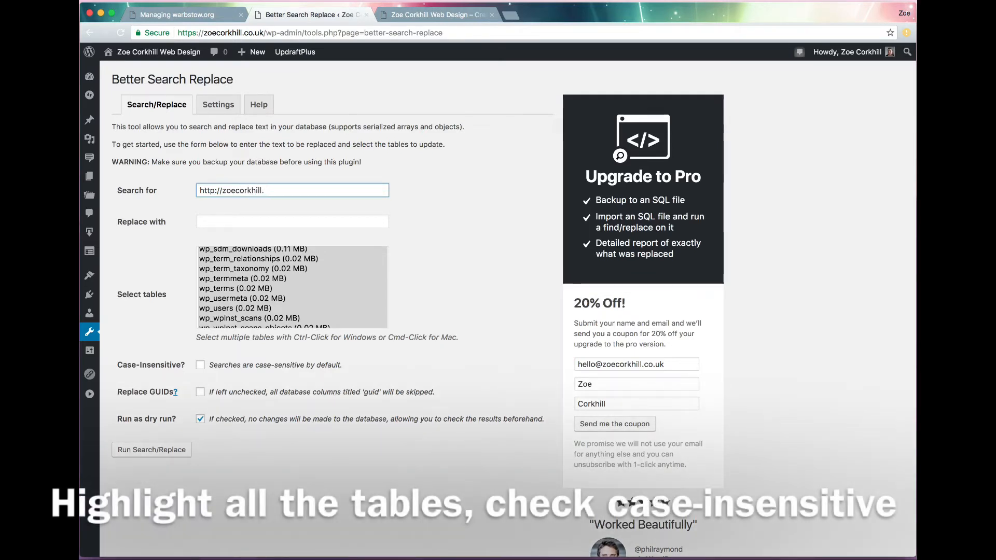
text(h)
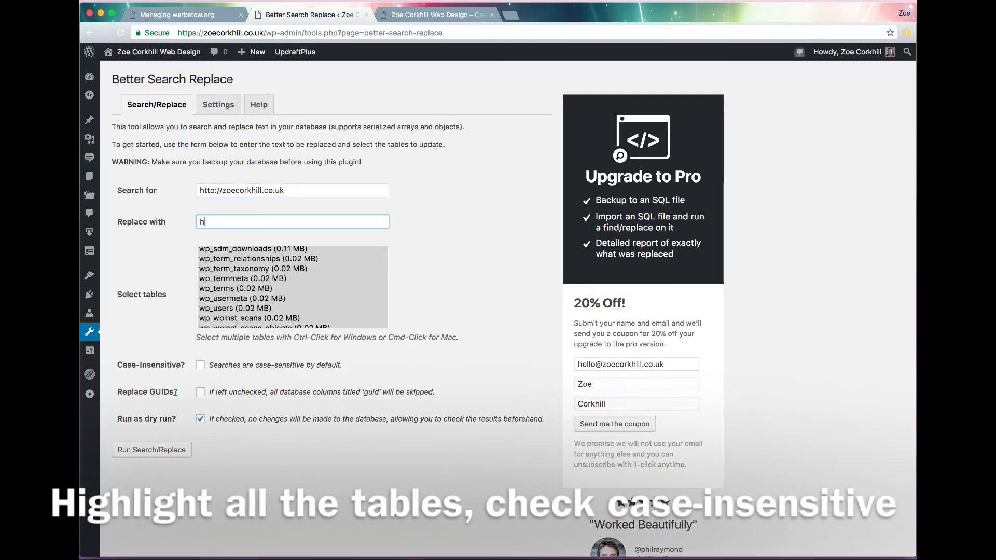
text(ttps://z)
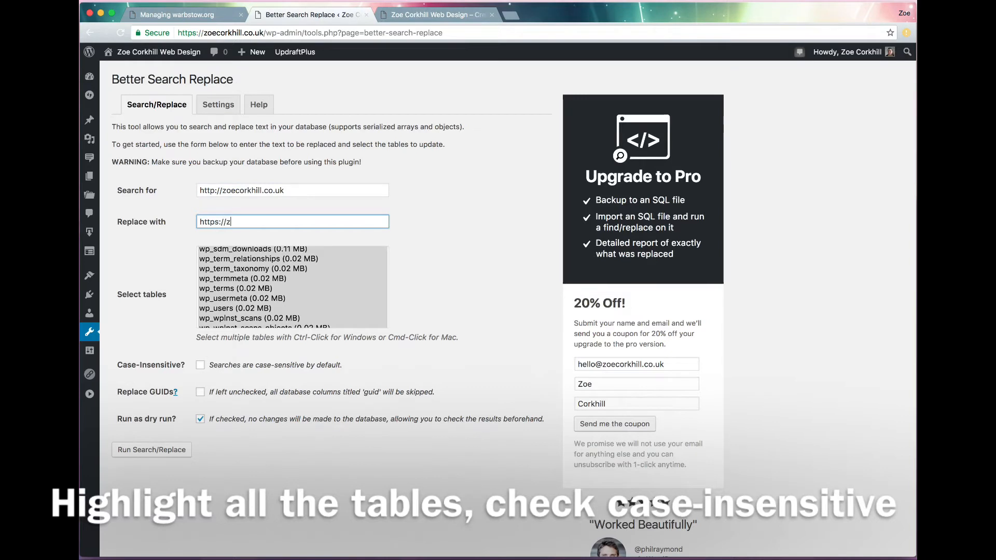
text(oecorkhill.co.uk)
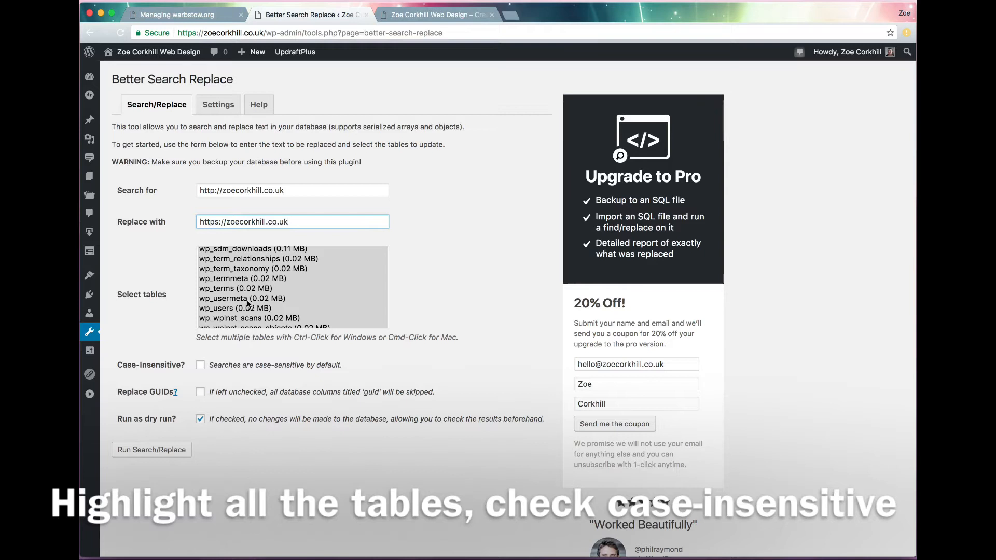
click(200, 365)
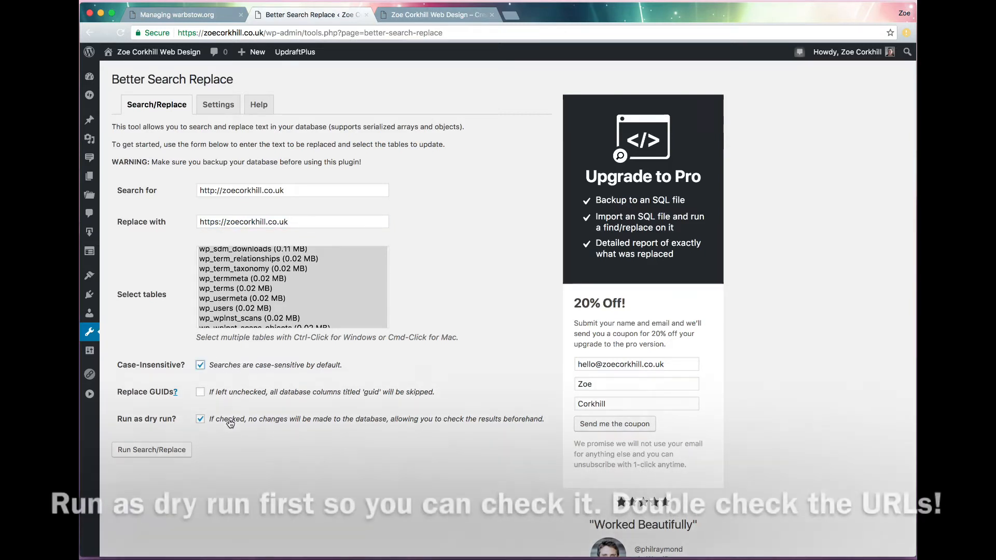
click(150, 450)
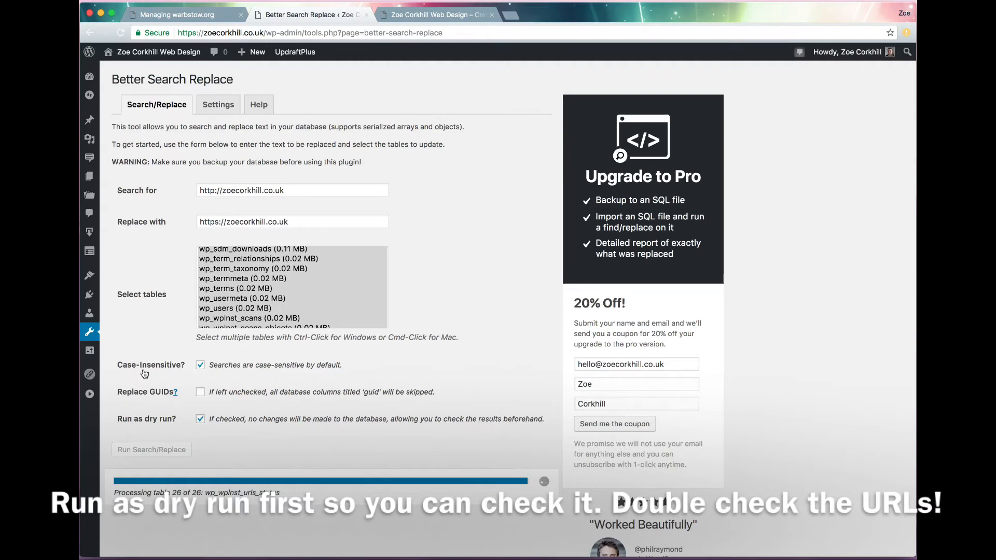
click(151, 449)
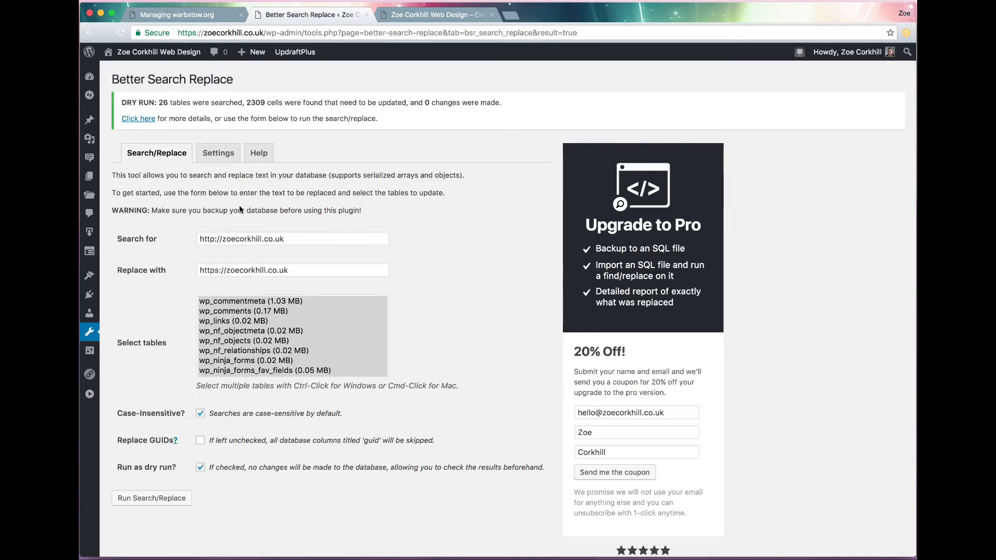
Turn off dry run and apply the http-to-https URL replacement to the database.
click(201, 467)
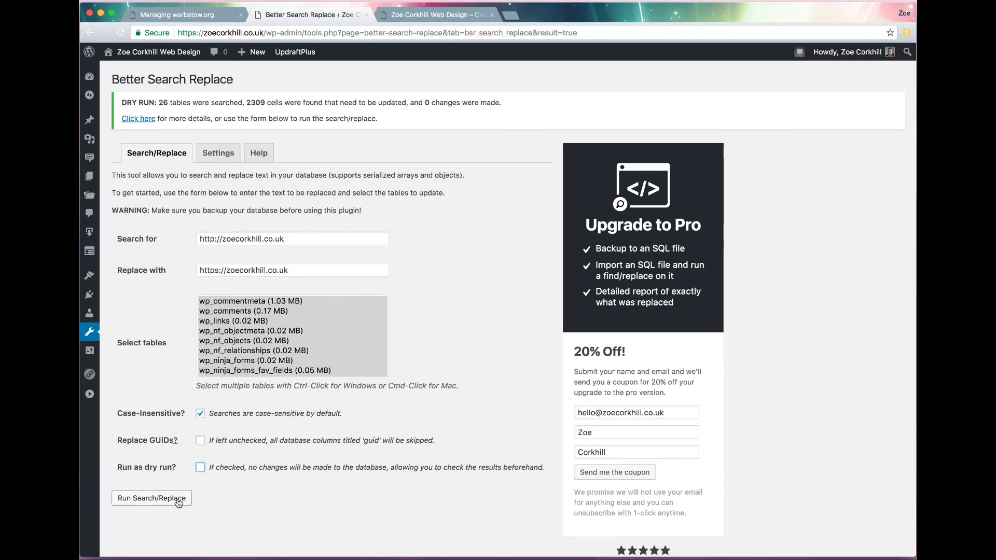
click(151, 497)
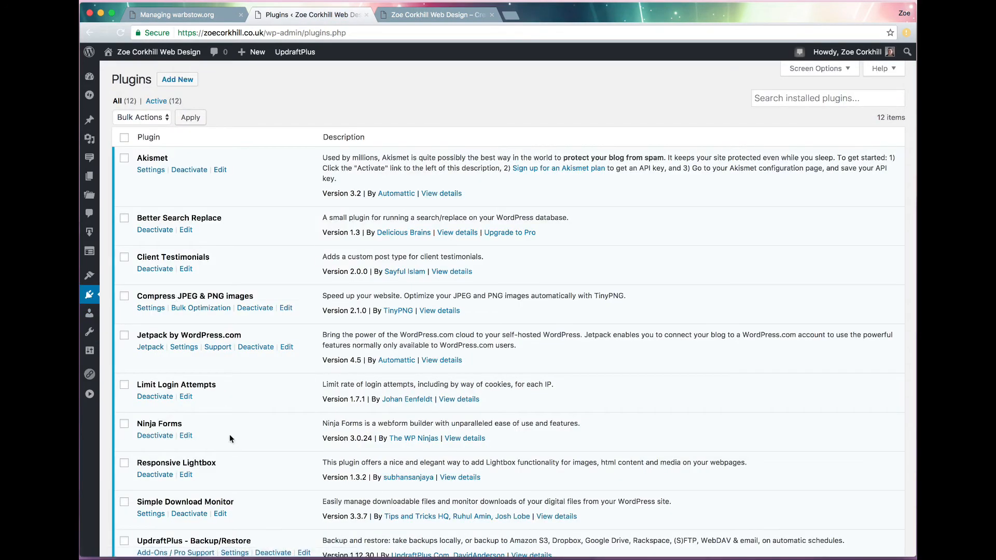
Deactivate and delete Better Search Replace, then visit the homepage over https.
click(154, 229)
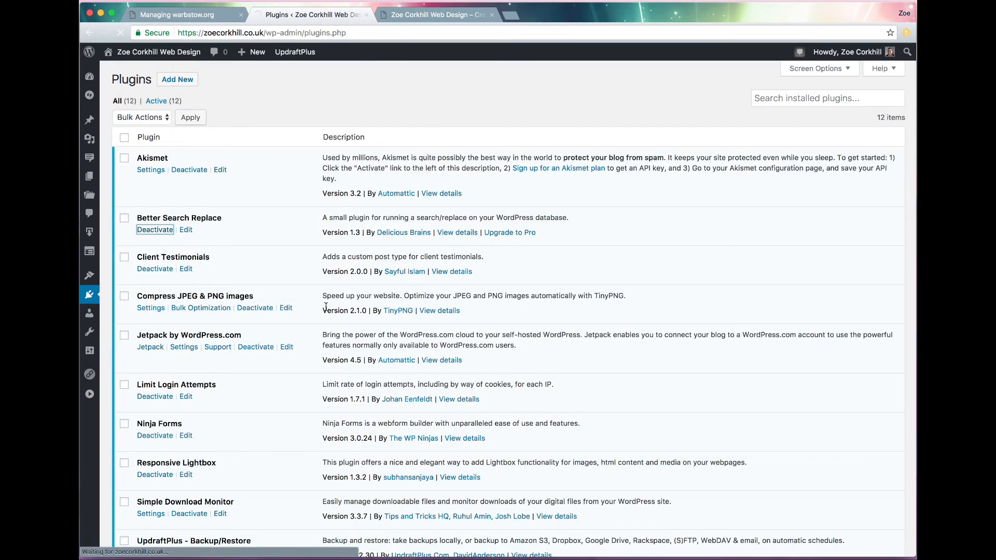
click(155, 229)
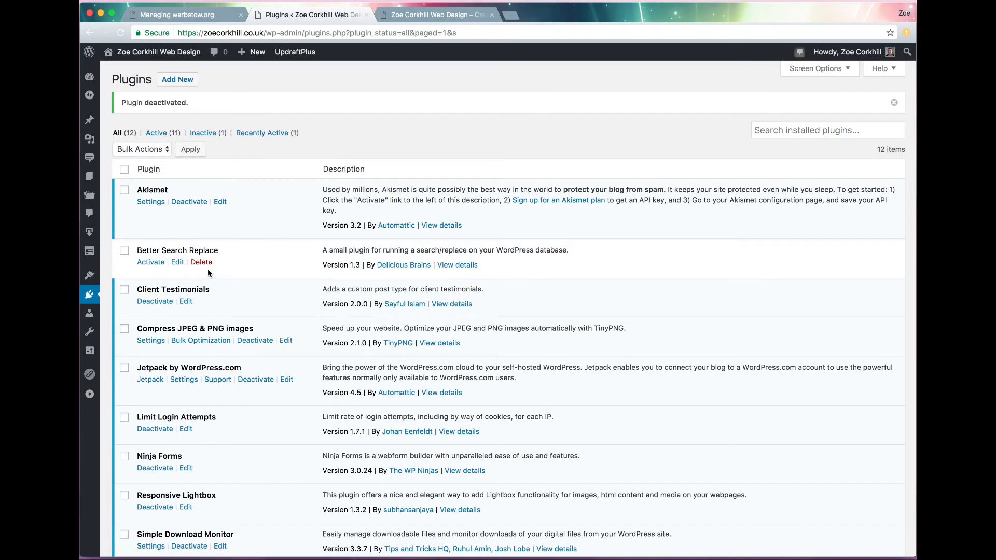
click(201, 261)
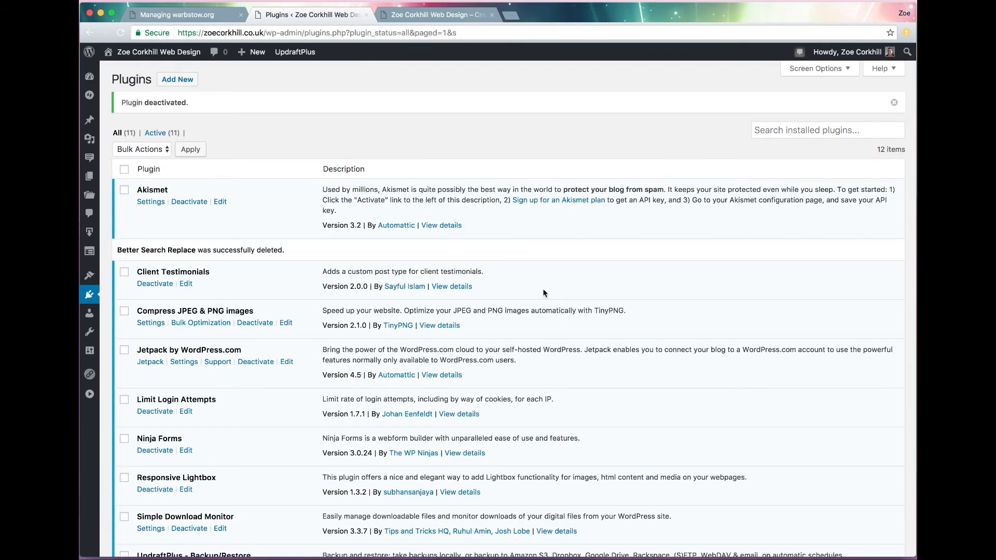
mouse_move(158, 51)
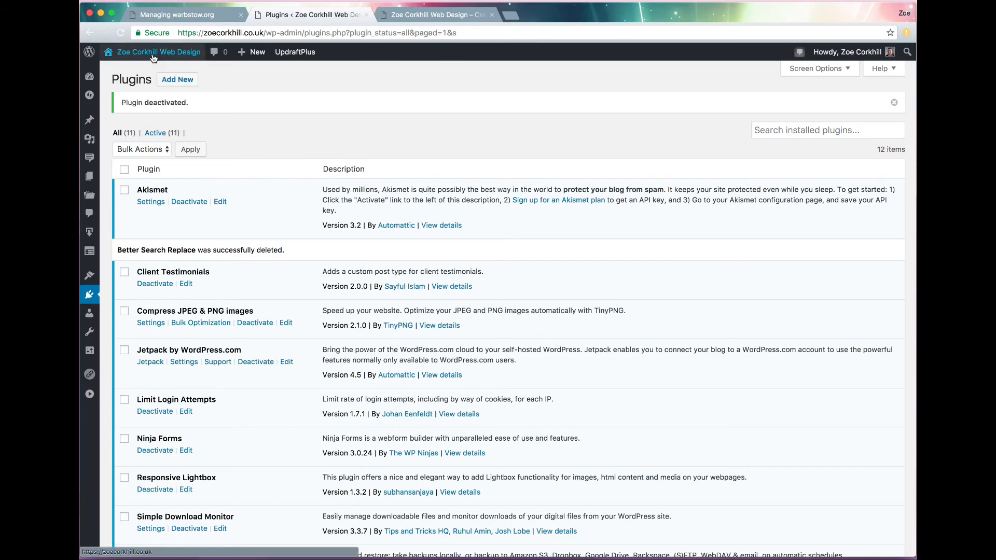
click(158, 52)
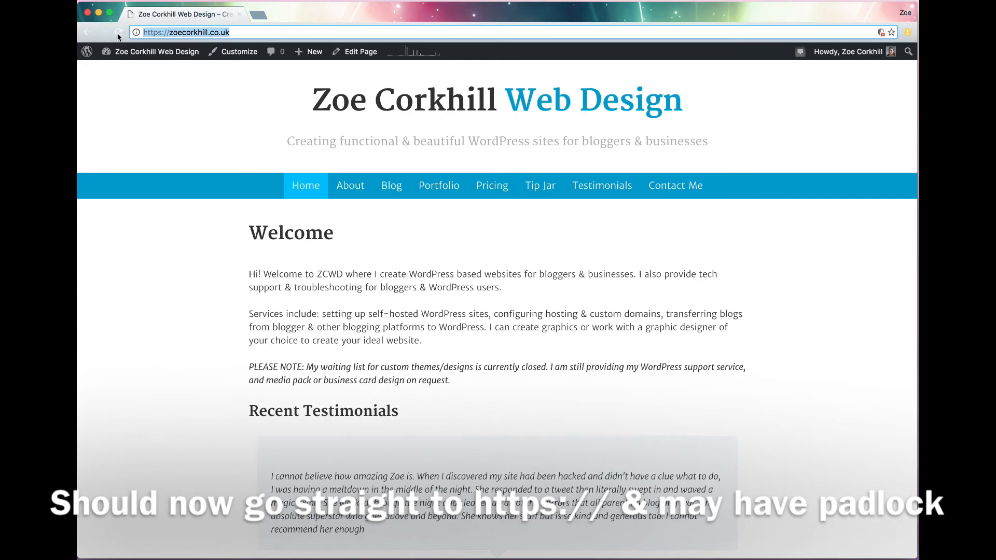
Reload the homepage over https and find the insecure BritMums badge in DevTools.
click(118, 32)
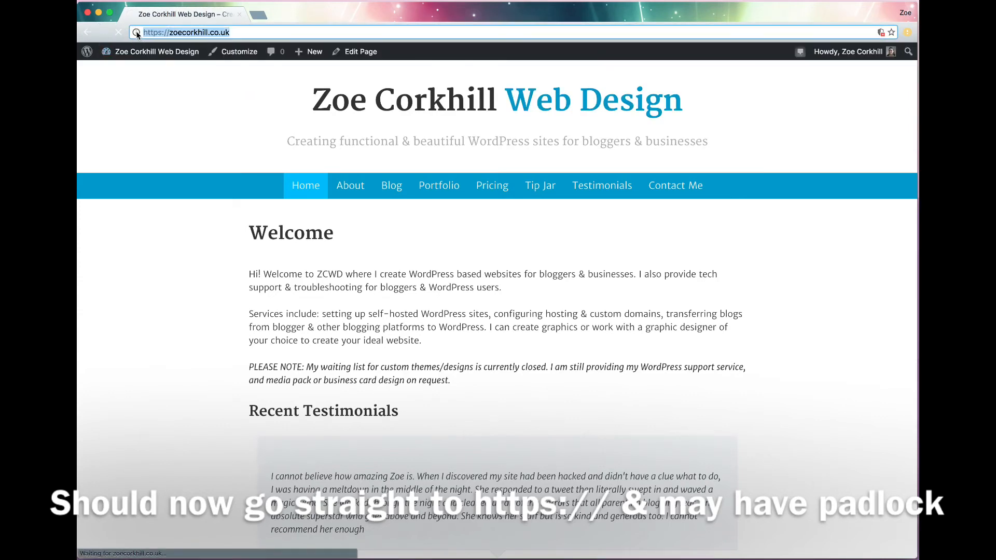
click(120, 32)
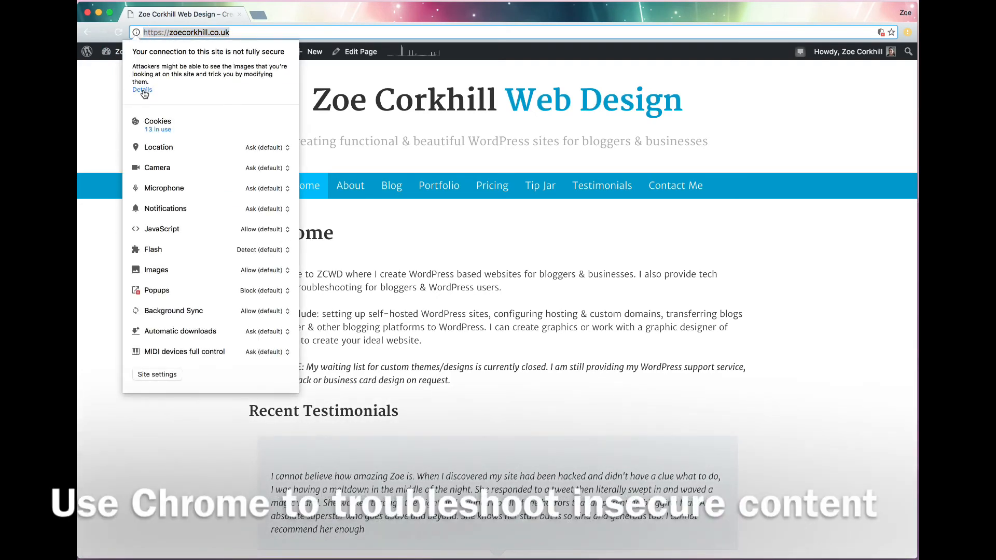
click(141, 90)
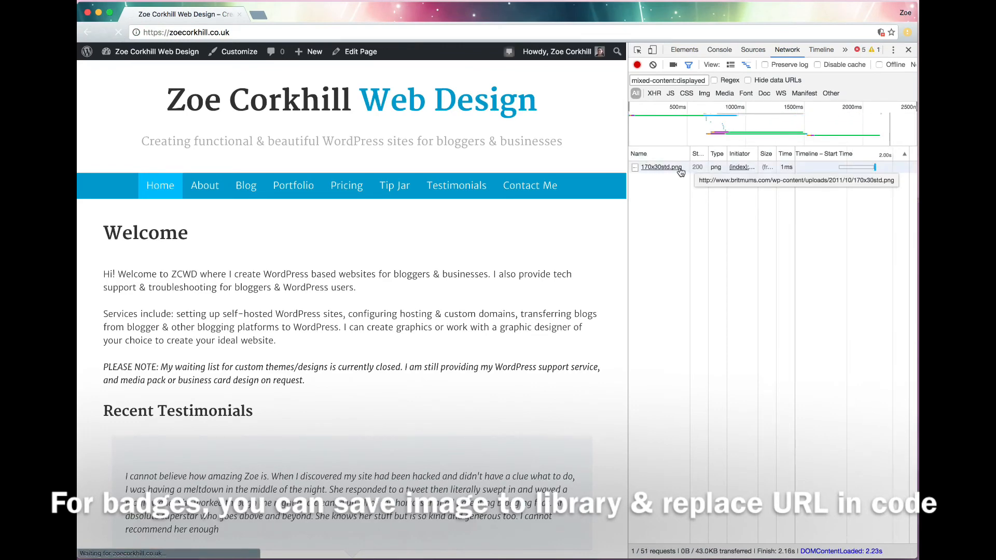
scroll(down, 3)
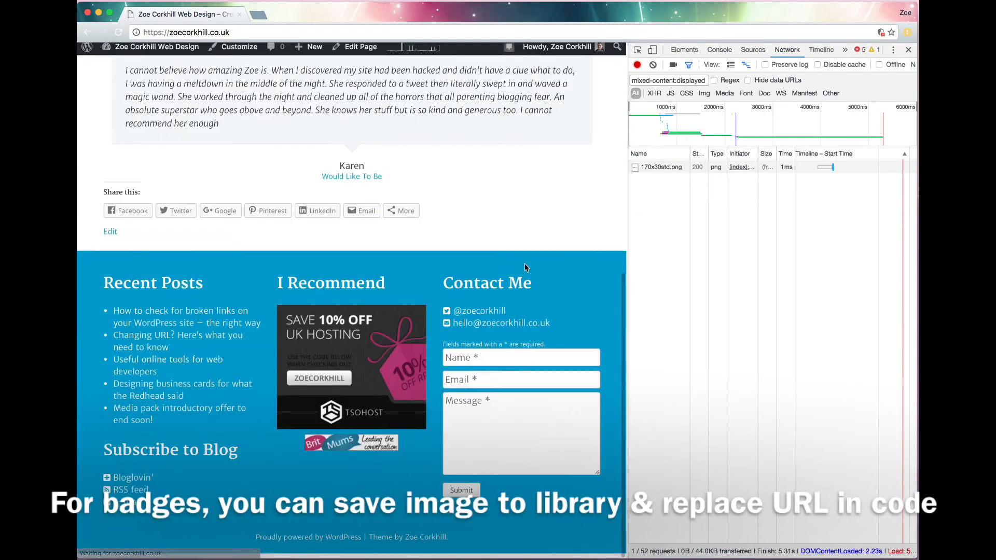
Save the BritMums badge image to Downloads and return to the WordPress dashboard.
right_click(348, 445)
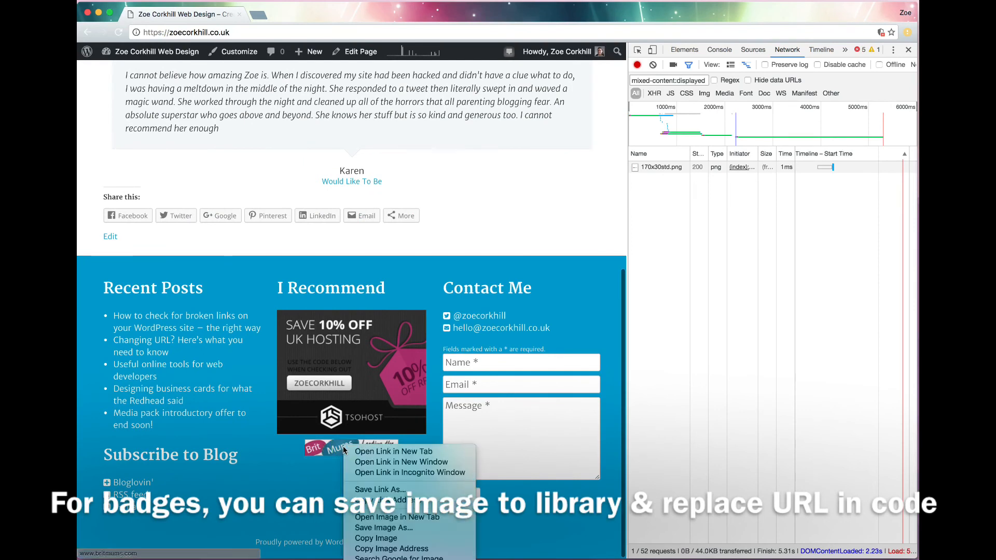
mouse_move(390, 528)
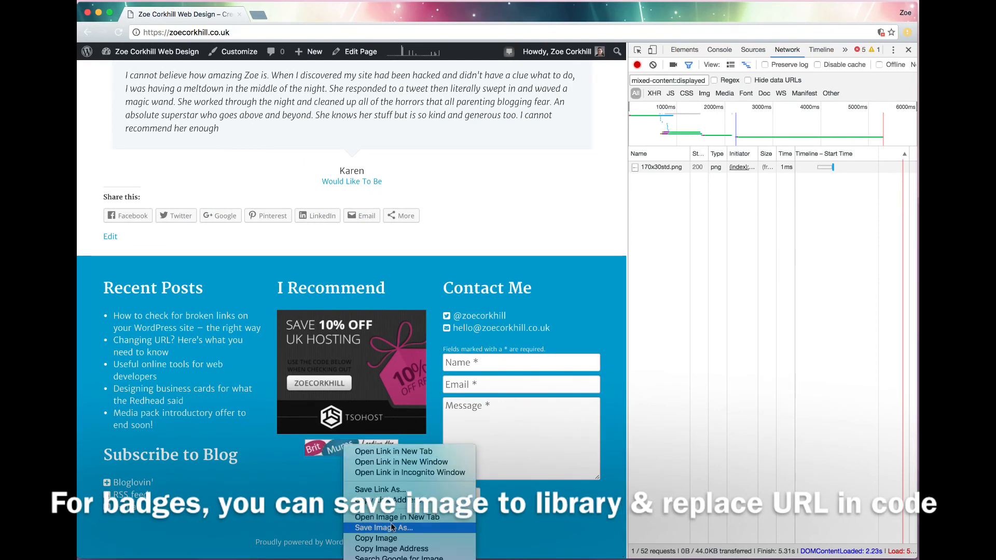
click(383, 527)
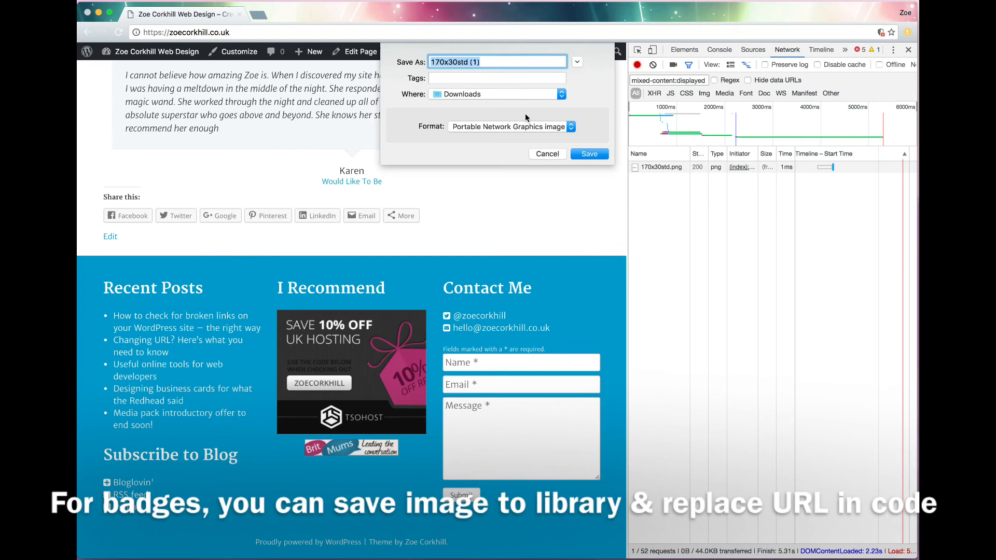
click(588, 153)
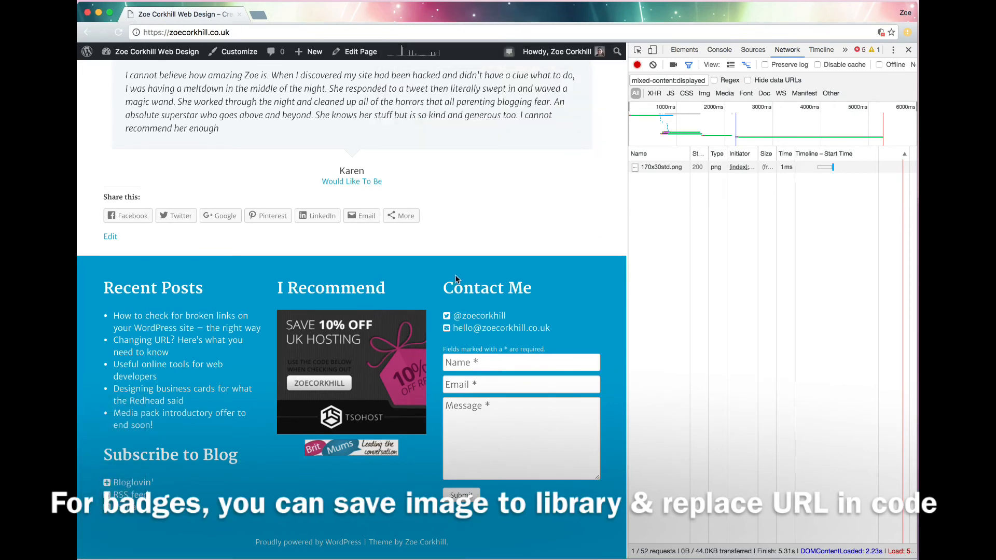
click(157, 52)
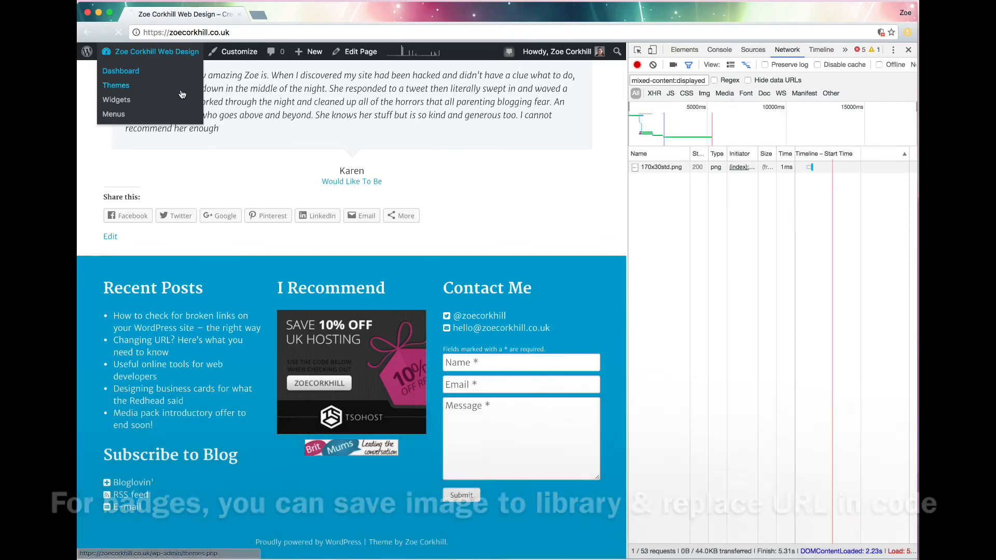
click(121, 70)
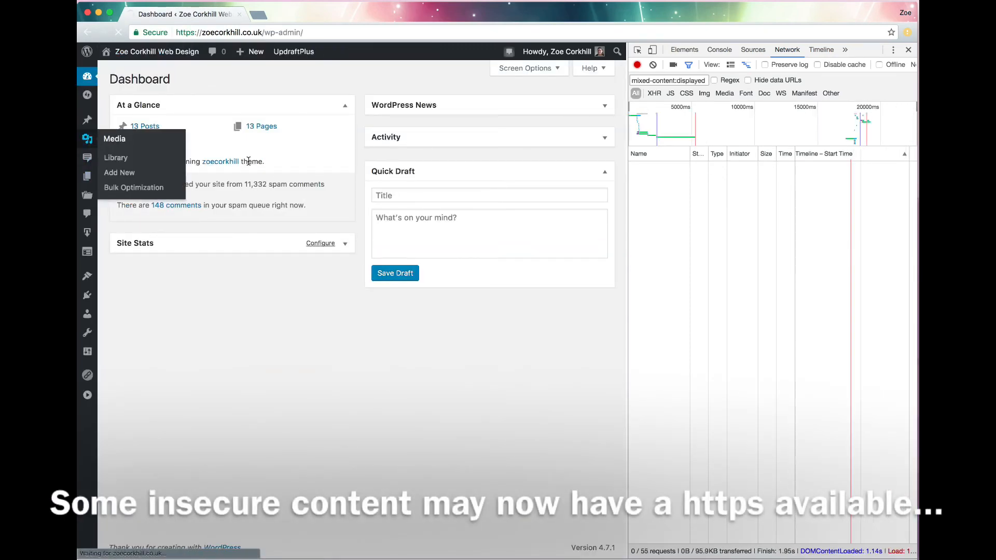
Upload the badge image 170x30std.png from Downloads into the Media Library.
click(116, 158)
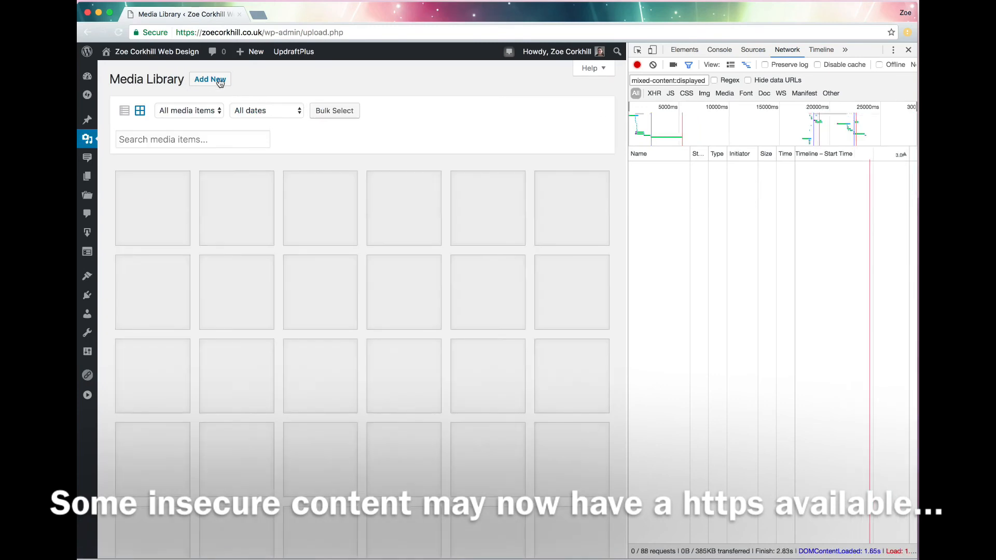
click(210, 79)
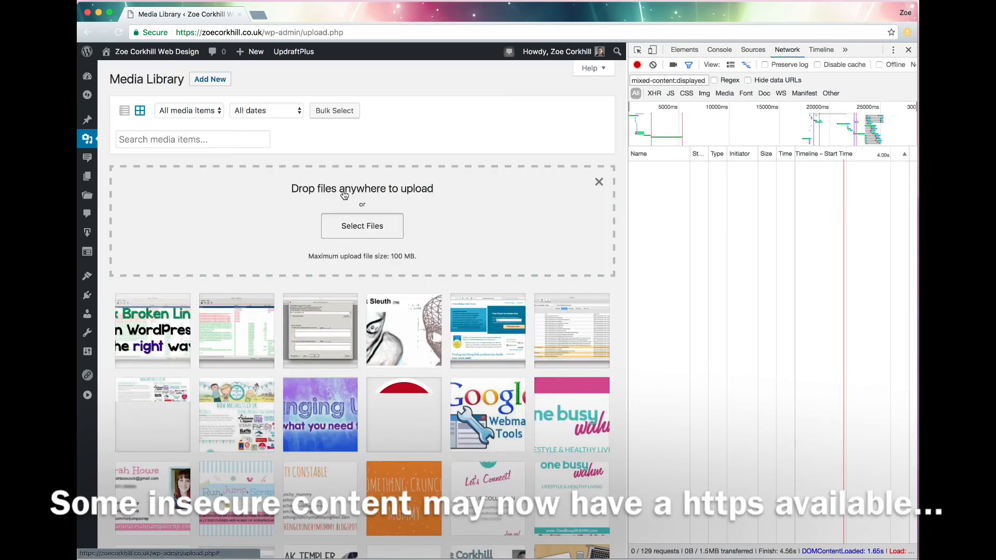
click(361, 225)
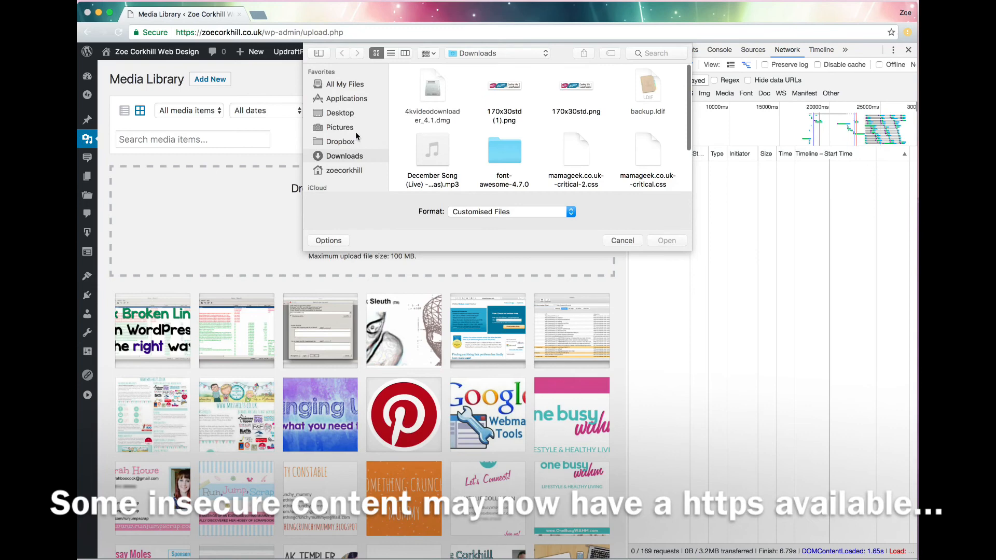
click(621, 240)
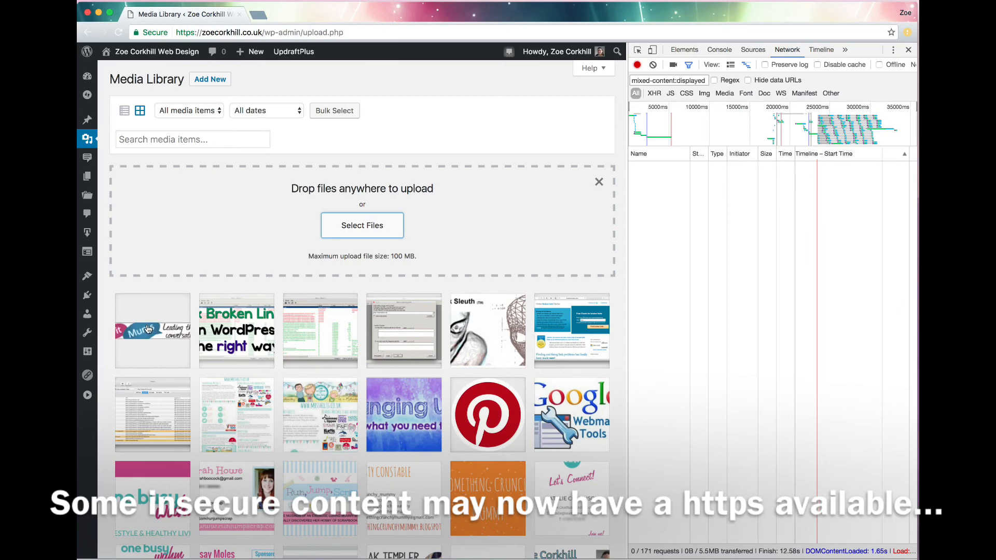
click(153, 331)
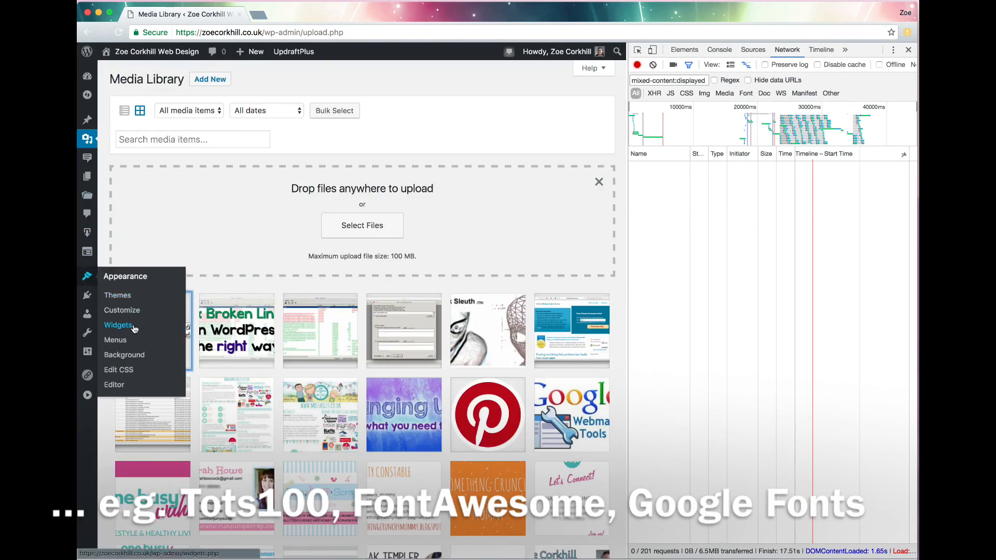
click(118, 324)
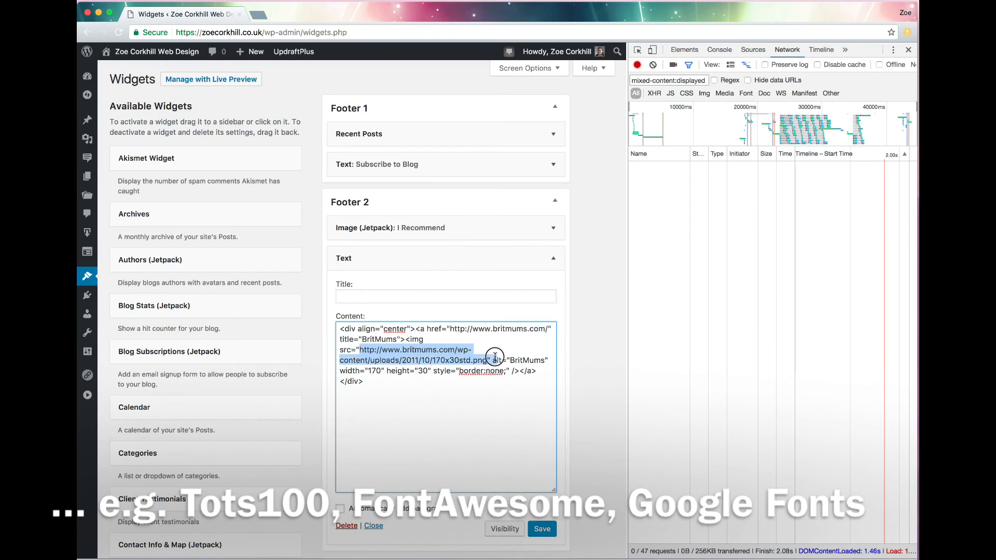
Replace the Footer 2 widget's badge src with the https Media Library URL and save.
right_click(495, 356)
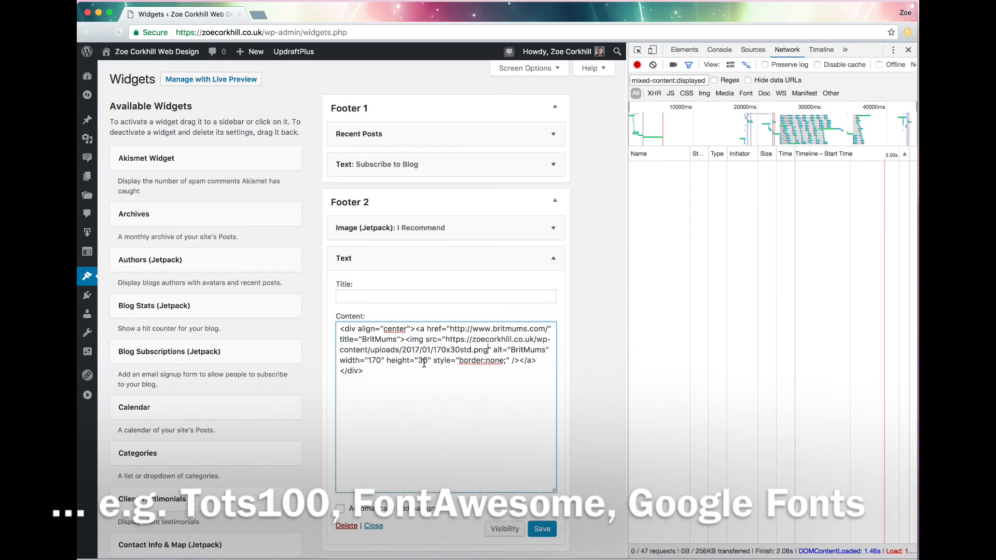
click(541, 528)
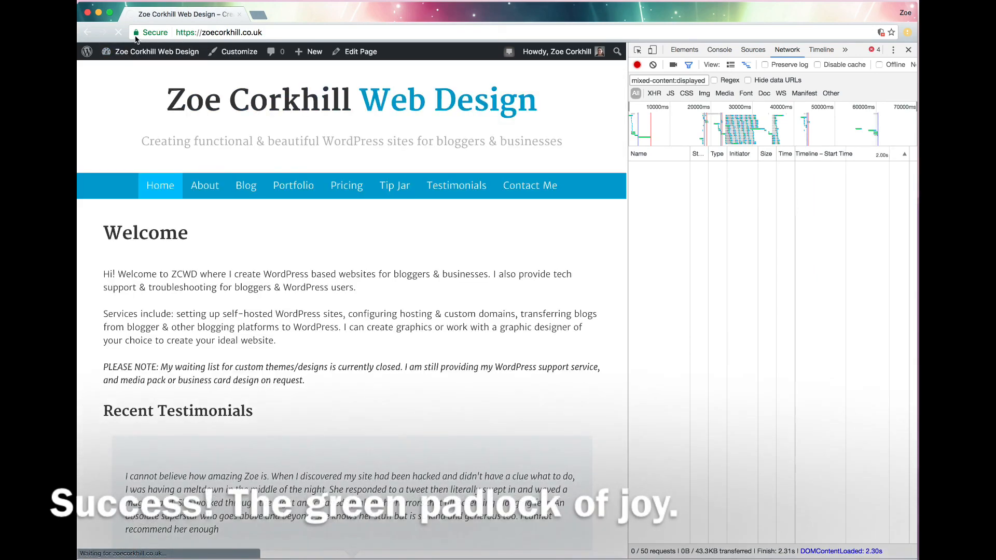
scroll(down, 3)
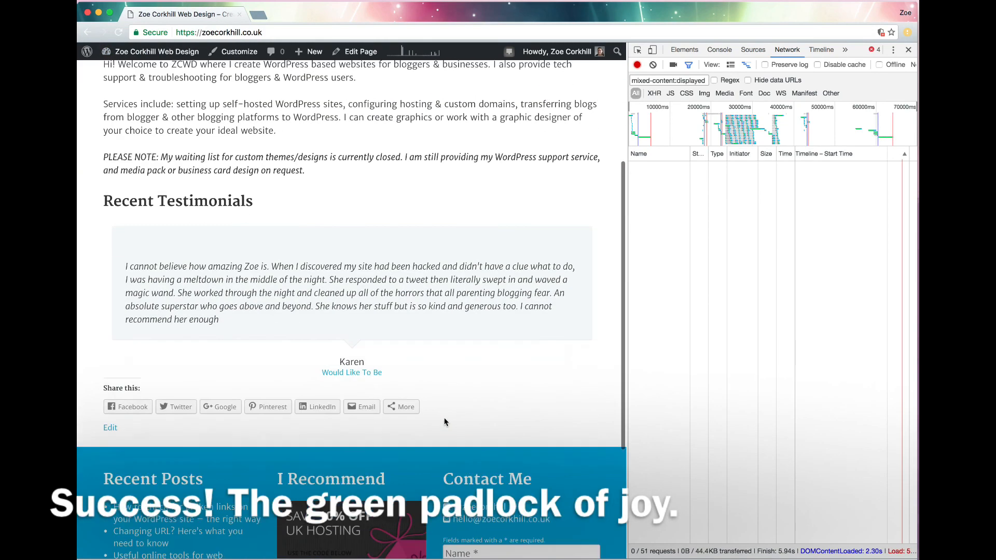
scroll(up, 3)
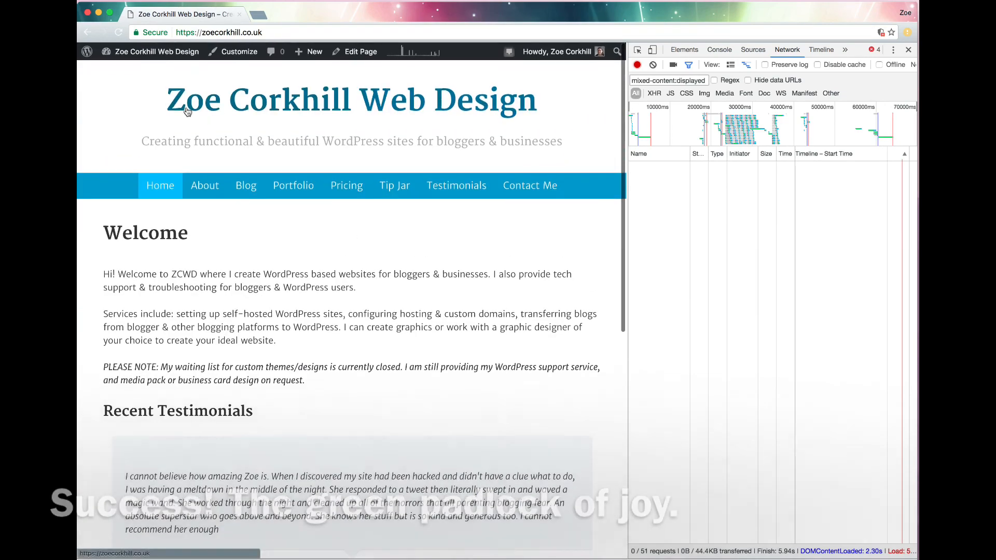